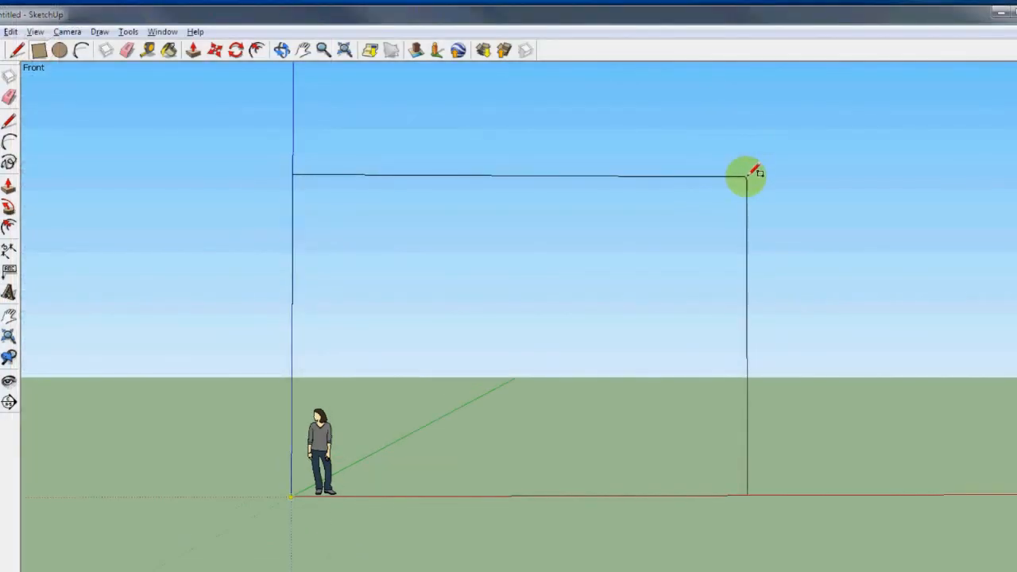
# Step: Draw a rectangle, extrude it into a solid box, and orbit to view it in perspective
pyautogui.click(747, 173)
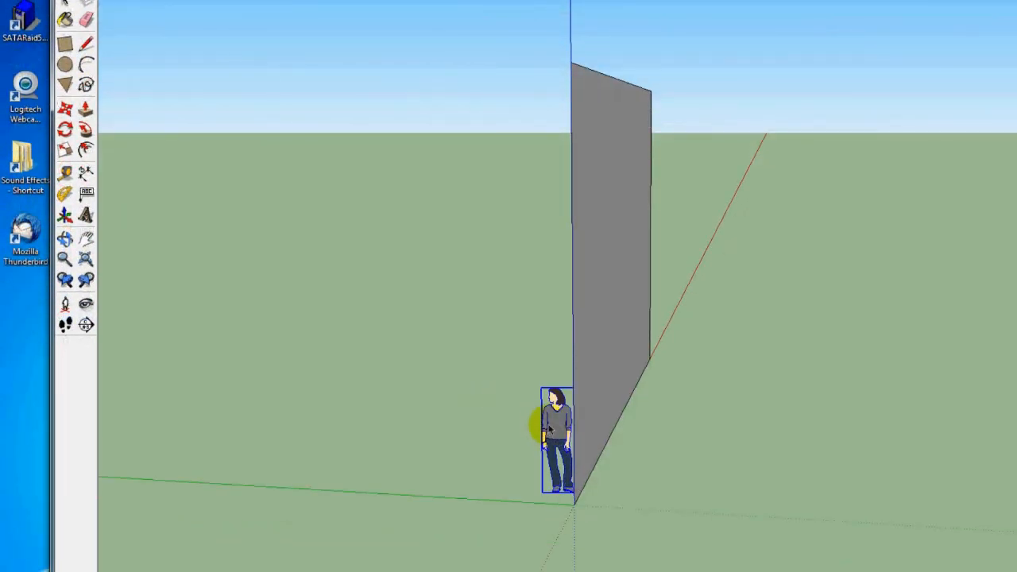
pyautogui.moveTo(548, 429); pyautogui.dragTo(696, 394)
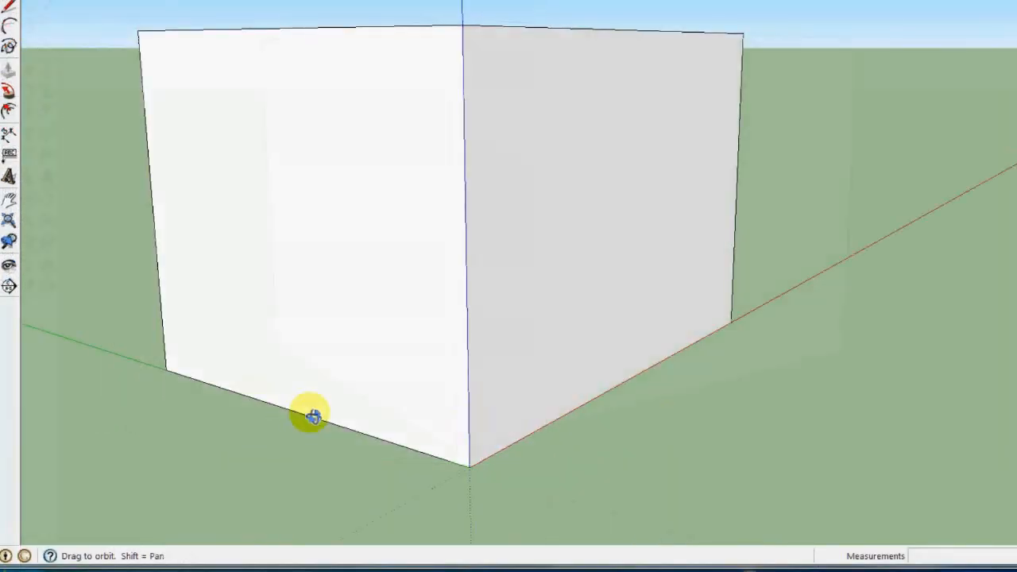
pyautogui.moveTo(310, 417); pyautogui.dragTo(728, 178)
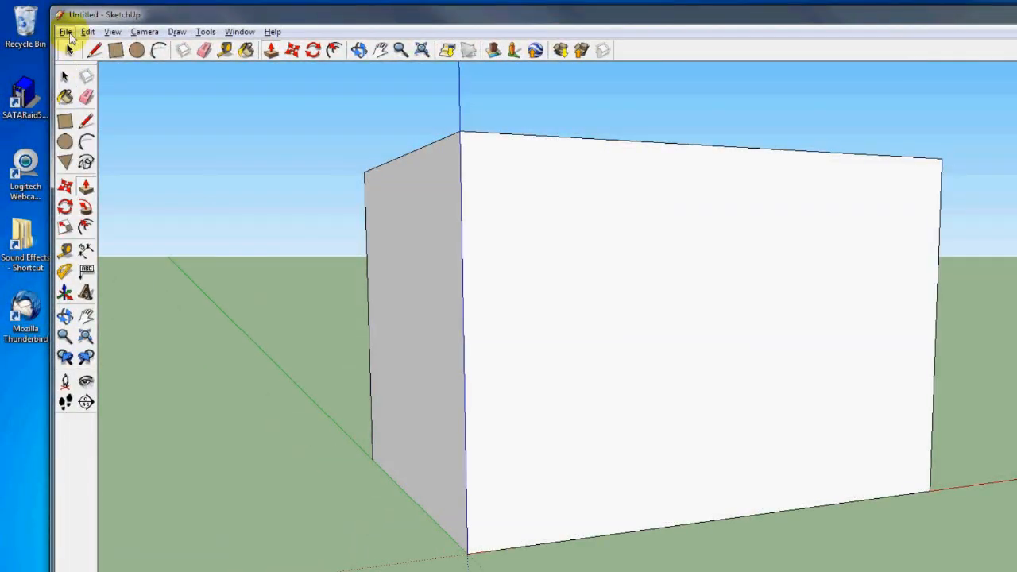
# Step: Import the BuildingsDerelict facade JPG via File > Import with 'Use as texture' enabled
pyautogui.click(66, 32)
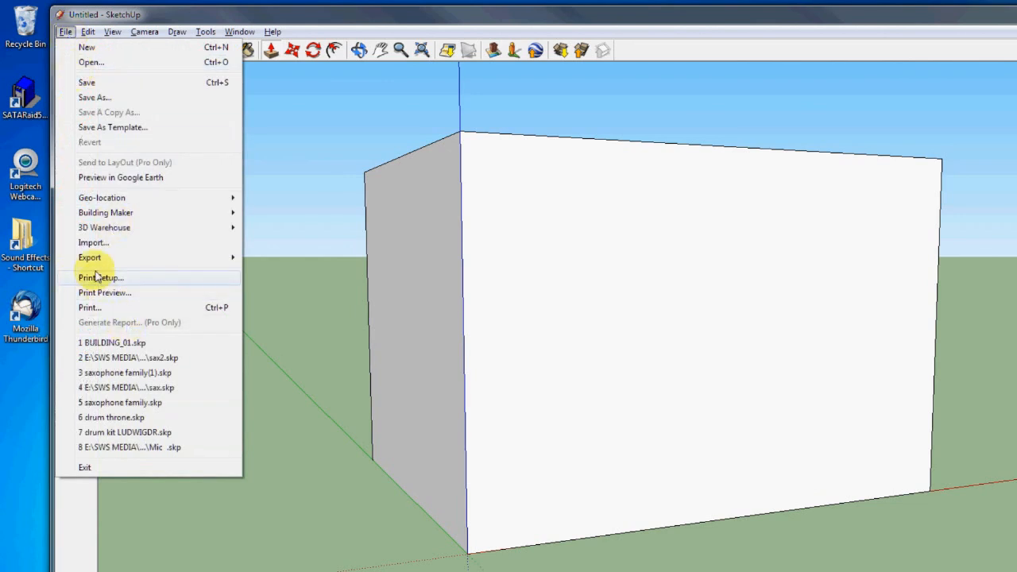
pyautogui.moveTo(94, 242)
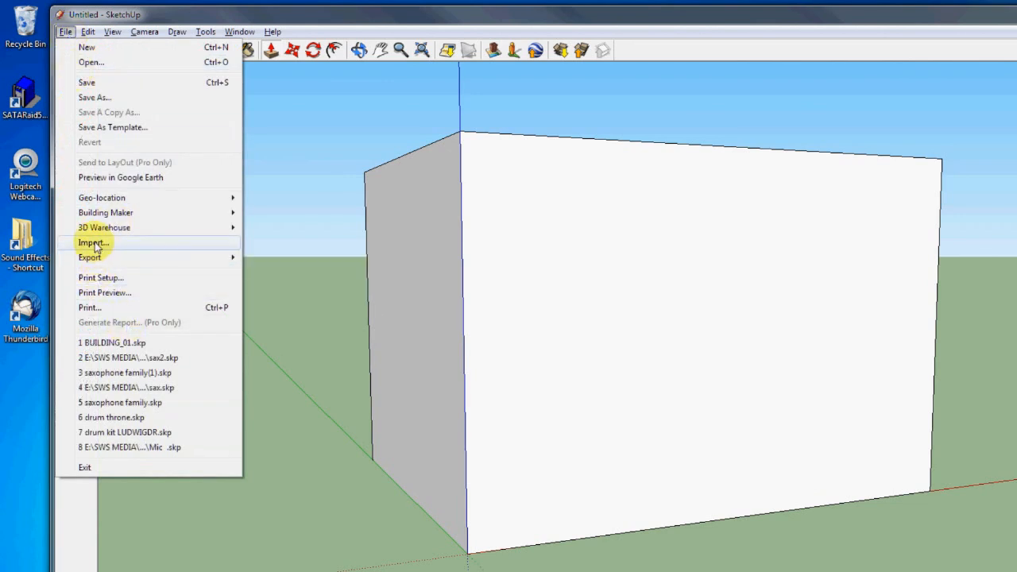
pyautogui.click(92, 241)
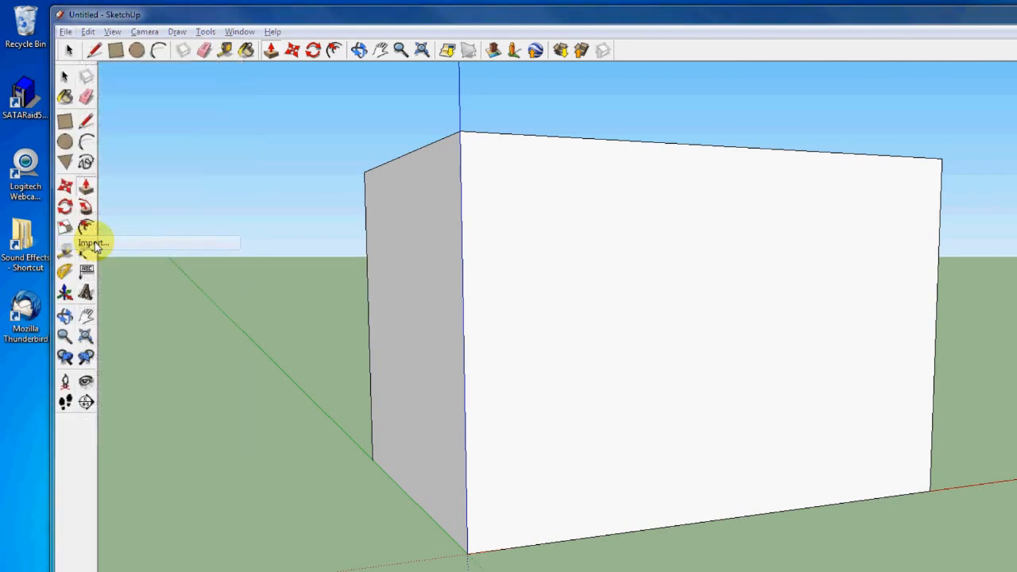
pyautogui.click(92, 241)
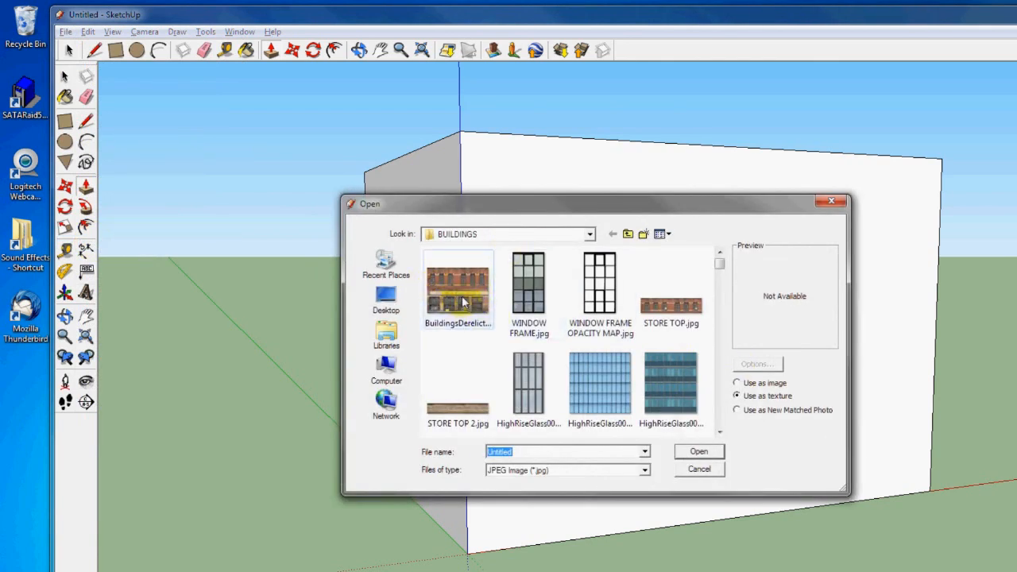
pyautogui.click(457, 288)
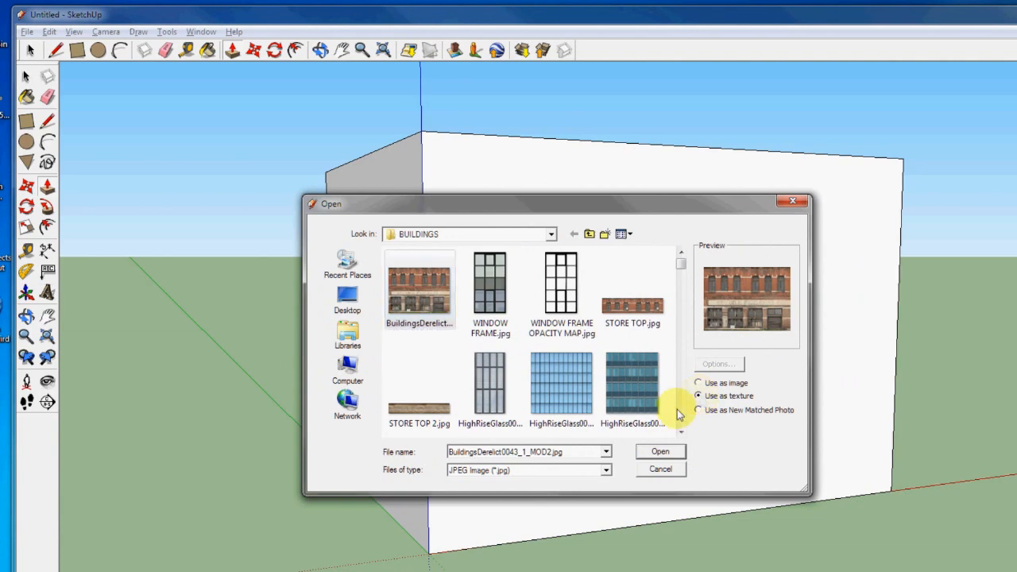
pyautogui.click(660, 451)
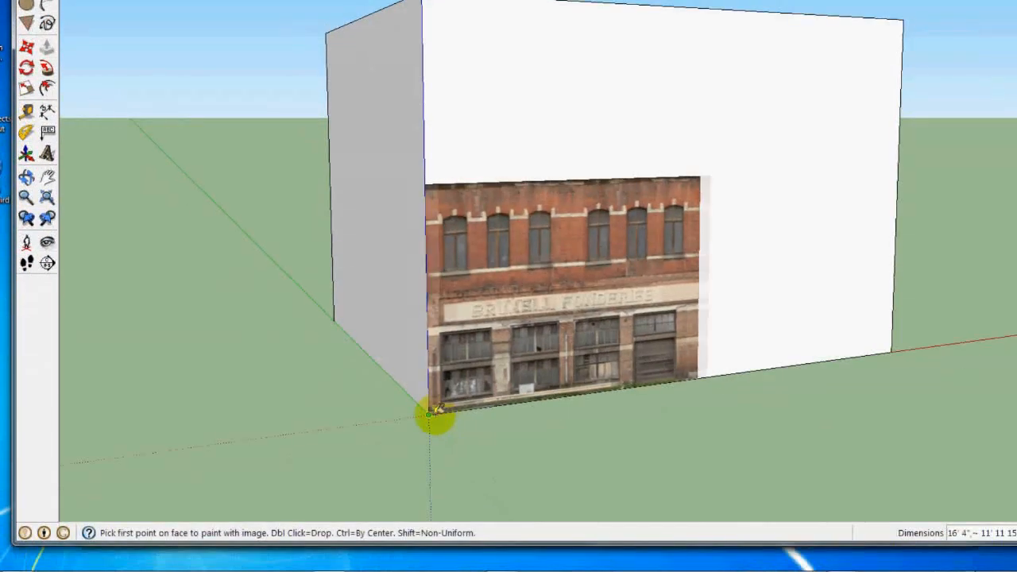
pyautogui.click(429, 413)
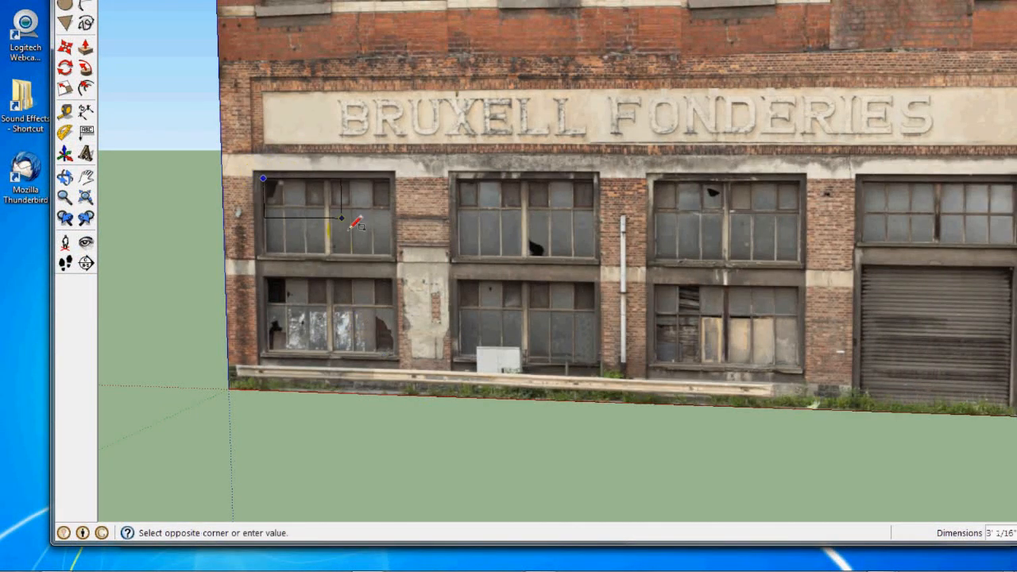
# Step: Trace rectangles over the first three window openings in the facade photo
pyautogui.click(394, 352)
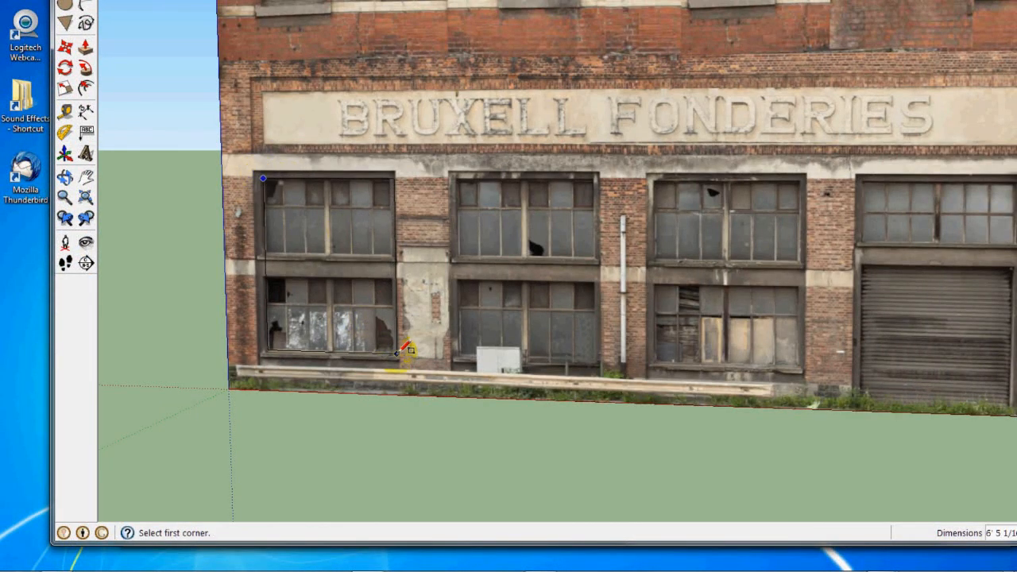
pyautogui.moveTo(460, 175)
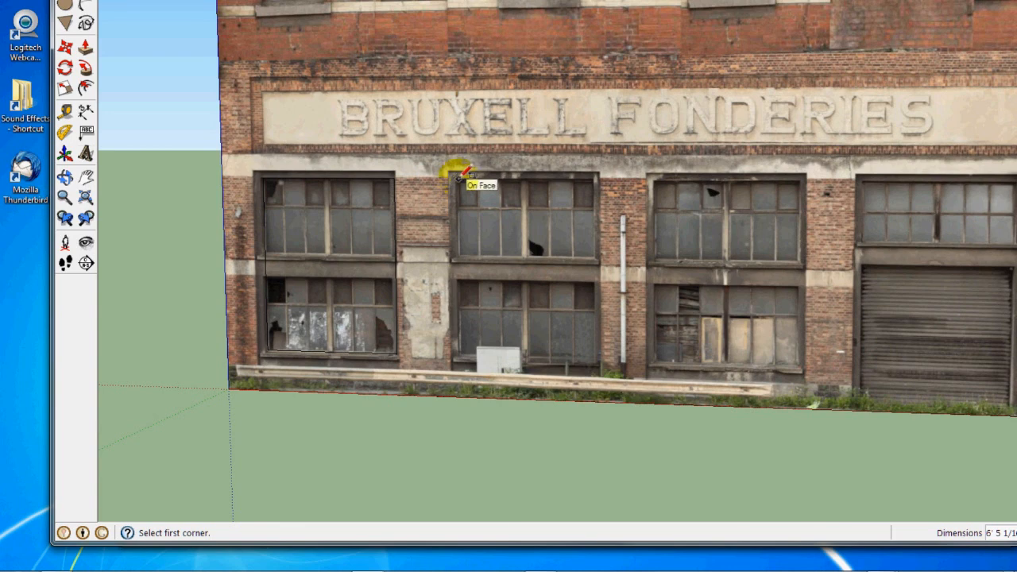
pyautogui.click(457, 177)
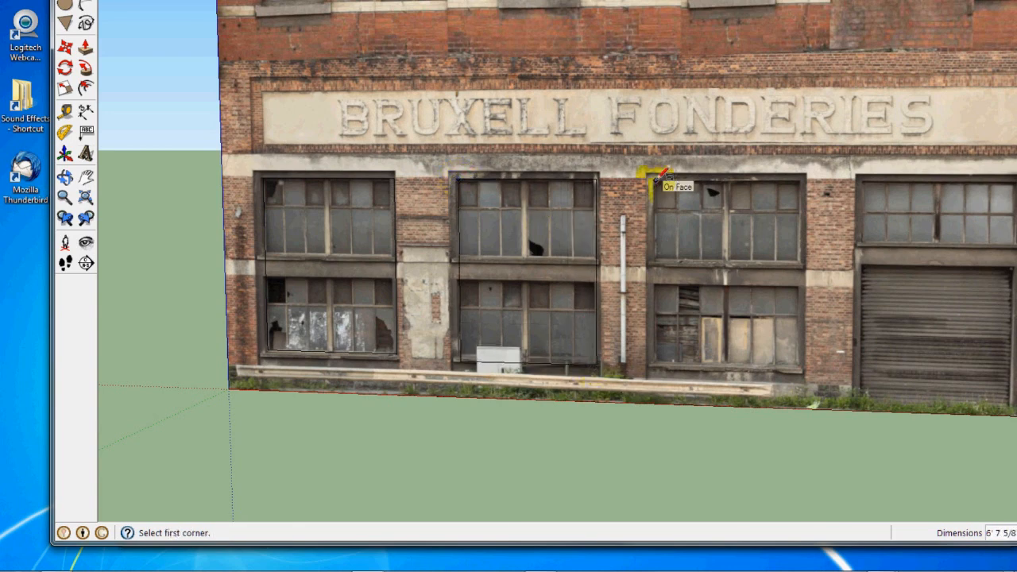
pyautogui.click(660, 177)
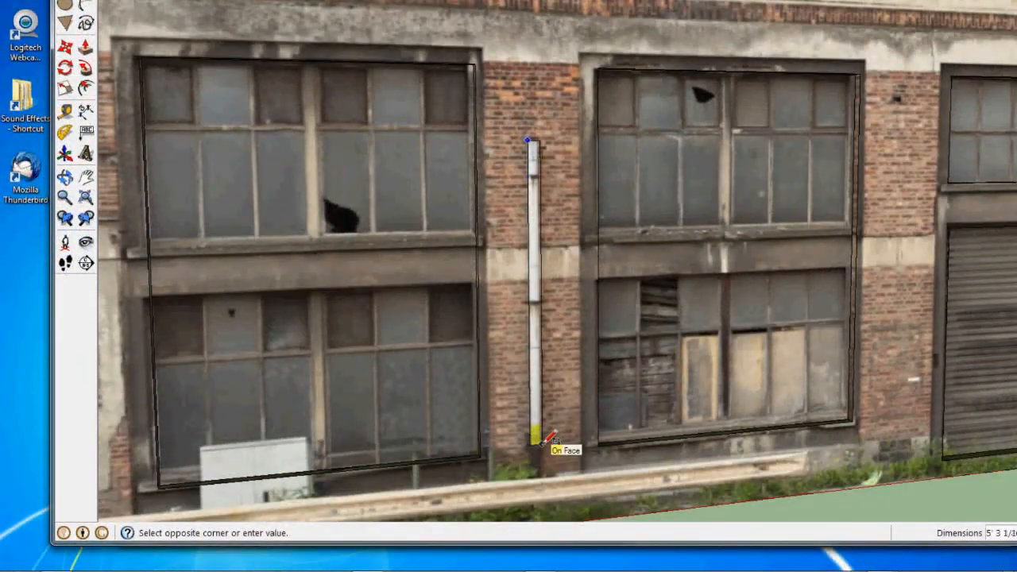
# Step: Complete the last ground-floor window rectangle and pull back toward the upper storey
pyautogui.click(530, 439)
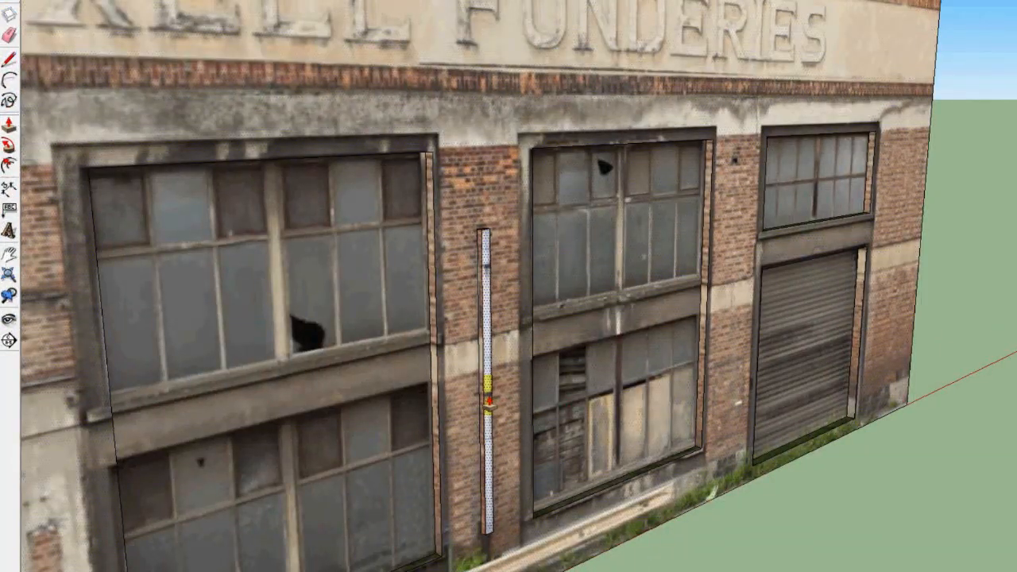
pyautogui.scroll(-3)
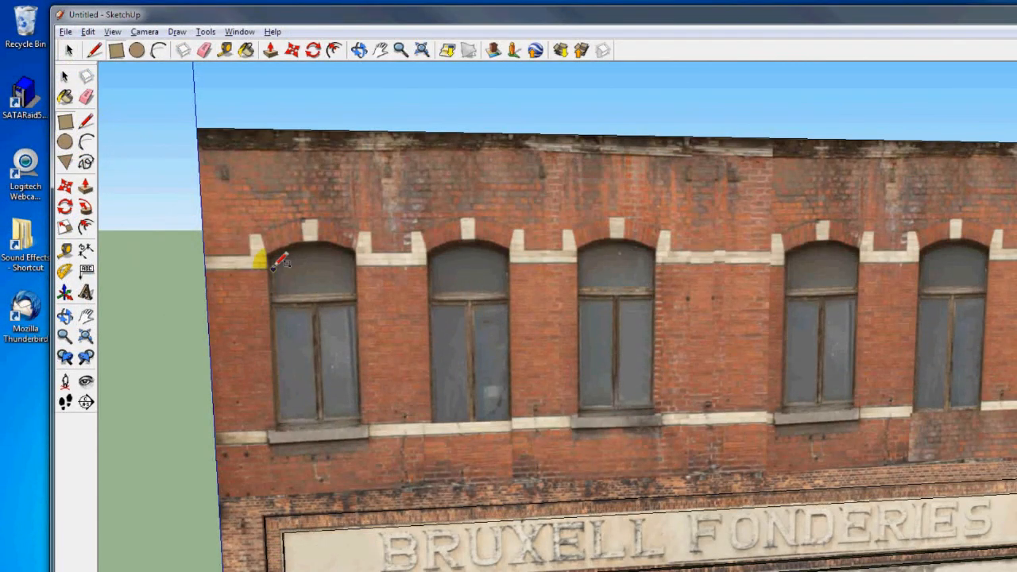
# Step: Drag the texture pins so the arched-window photo fills the upper wall
pyautogui.moveTo(270, 256); pyautogui.dragTo(294, 325)
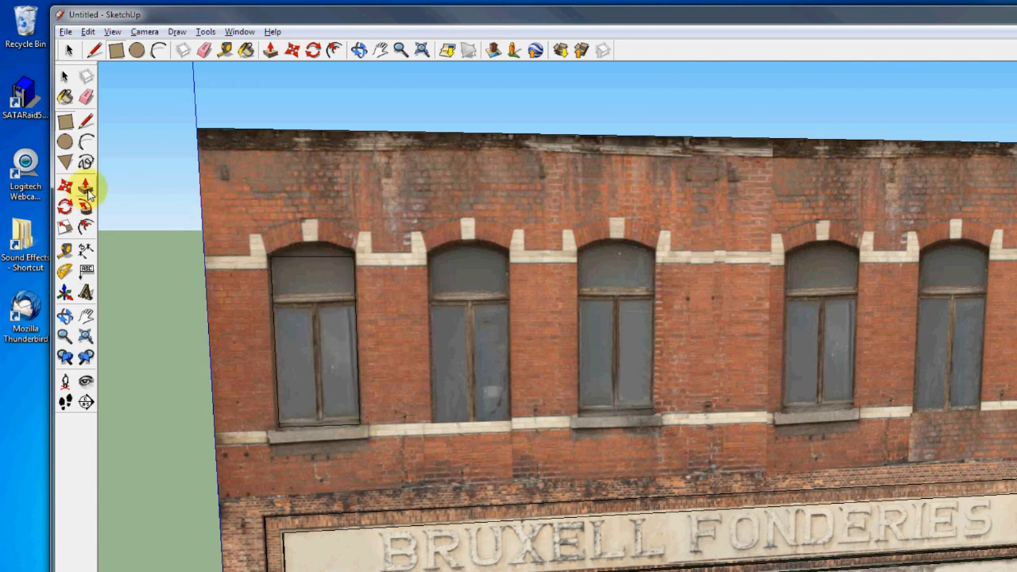
pyautogui.moveTo(86, 141)
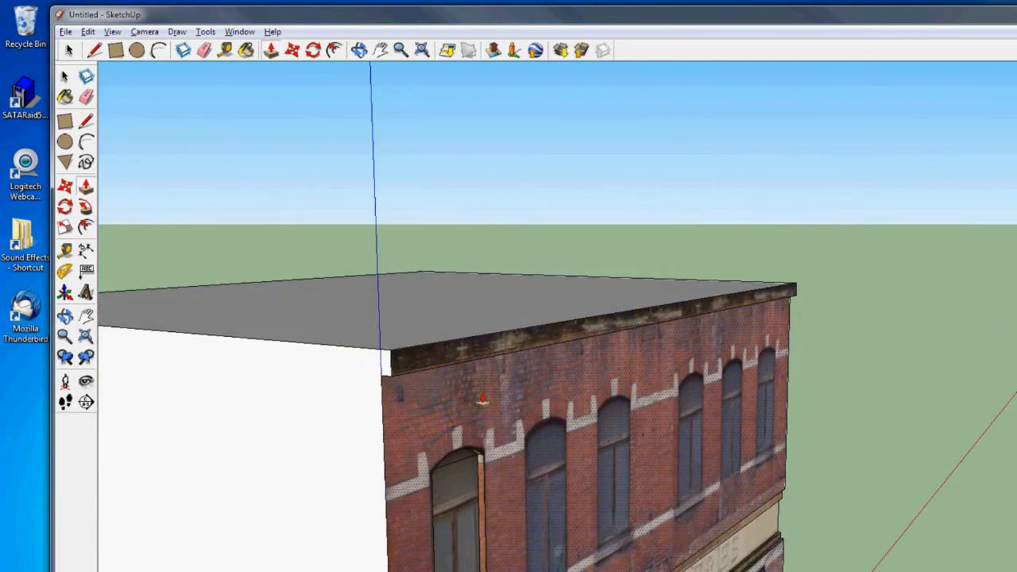
# Step: Orbit around the roof corner toward the blank side wall before bringing up Materials
pyautogui.rightClick(553, 386)
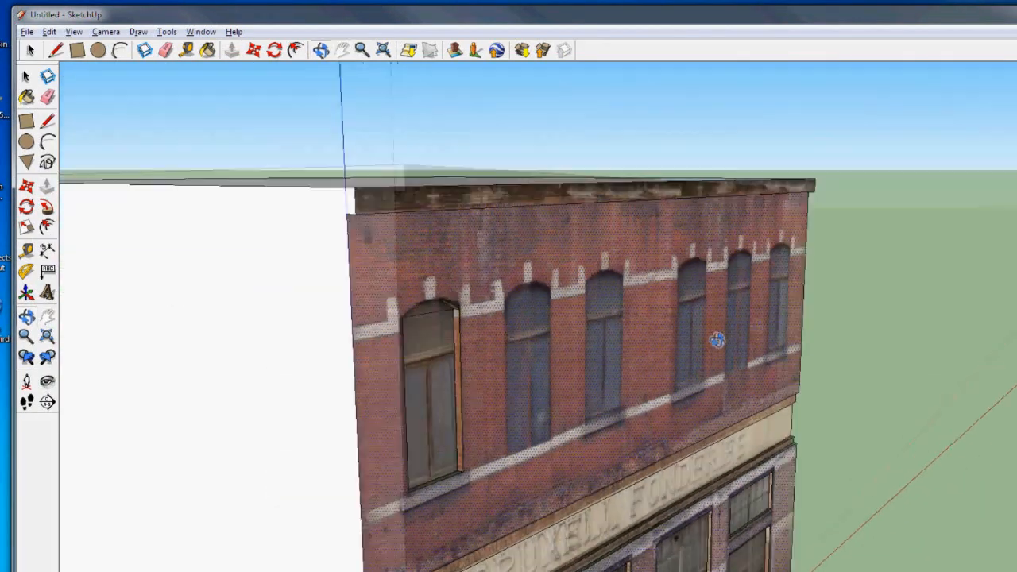
pyautogui.moveTo(715, 340); pyautogui.dragTo(302, 350)
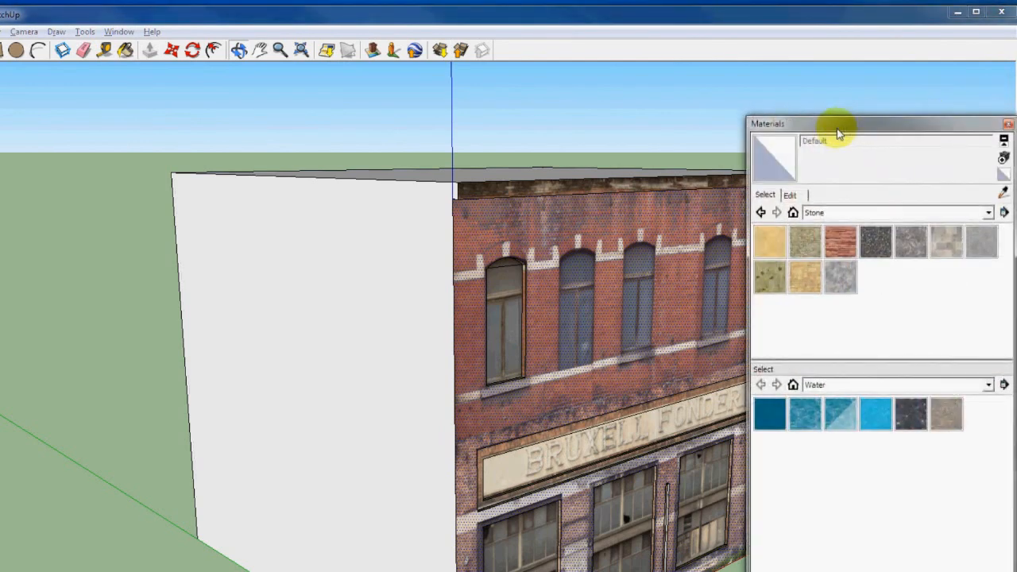
# Step: Paint the roof with Stone_Coursed_Rough and choose Stone_Brushed_Khaki for the side walls
pyautogui.click(769, 241)
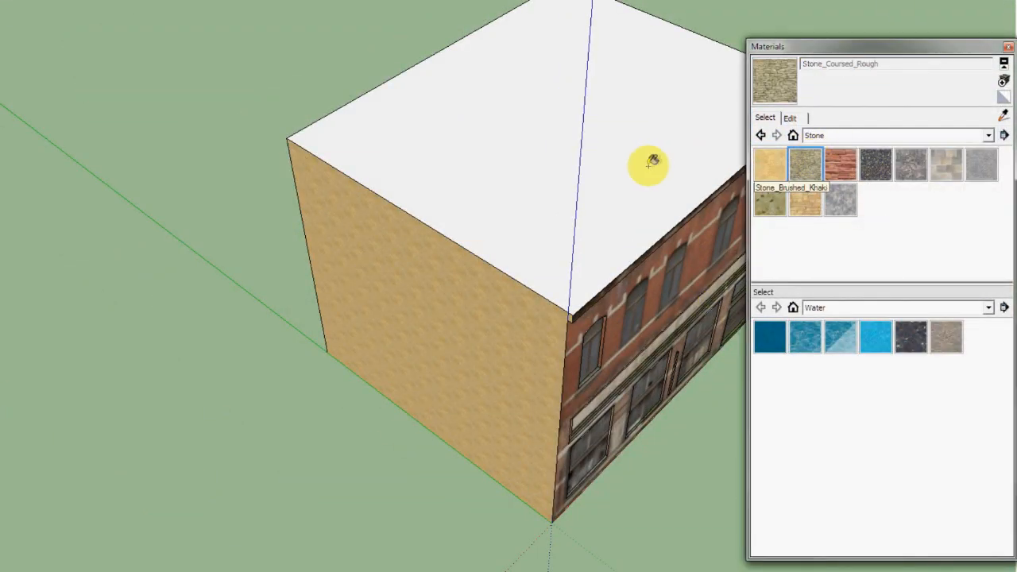
pyautogui.click(648, 162)
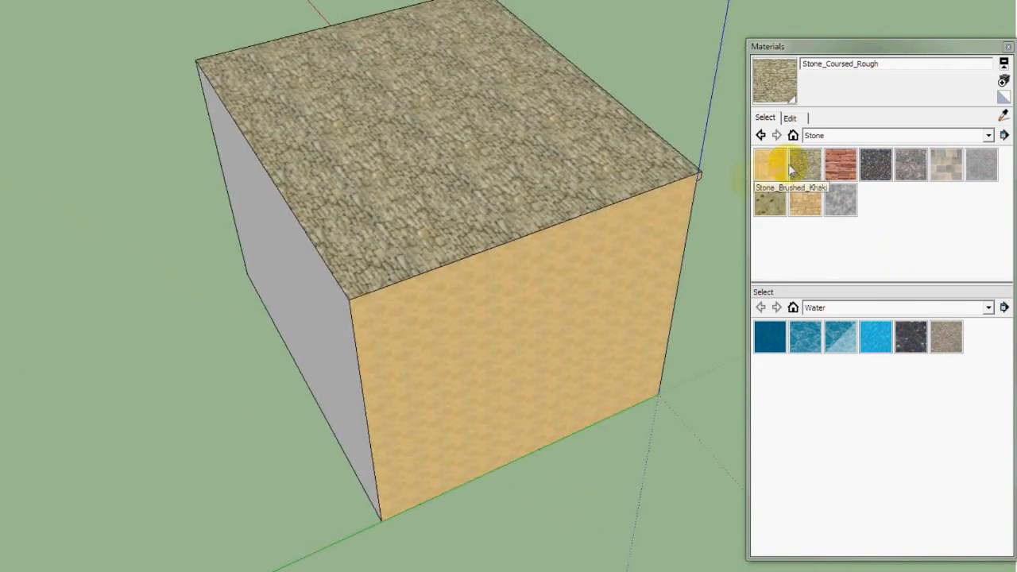
pyautogui.click(839, 164)
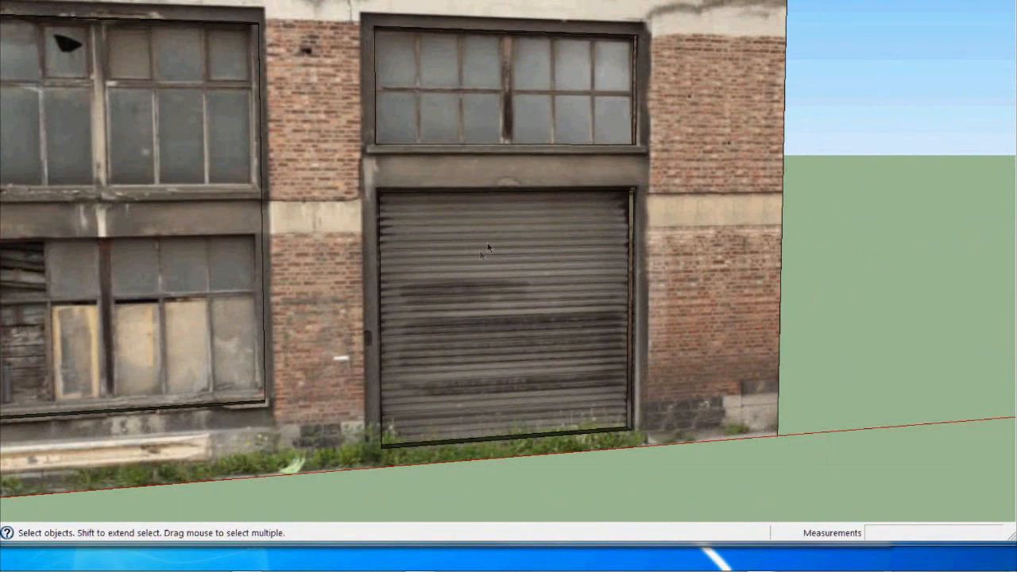
pyautogui.moveTo(492, 276)
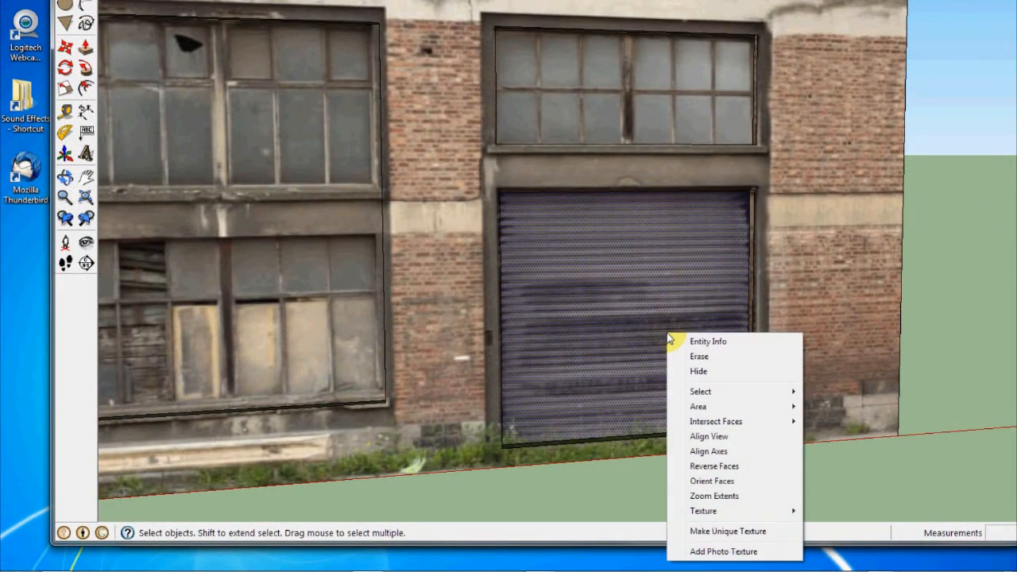
pyautogui.moveTo(702, 391)
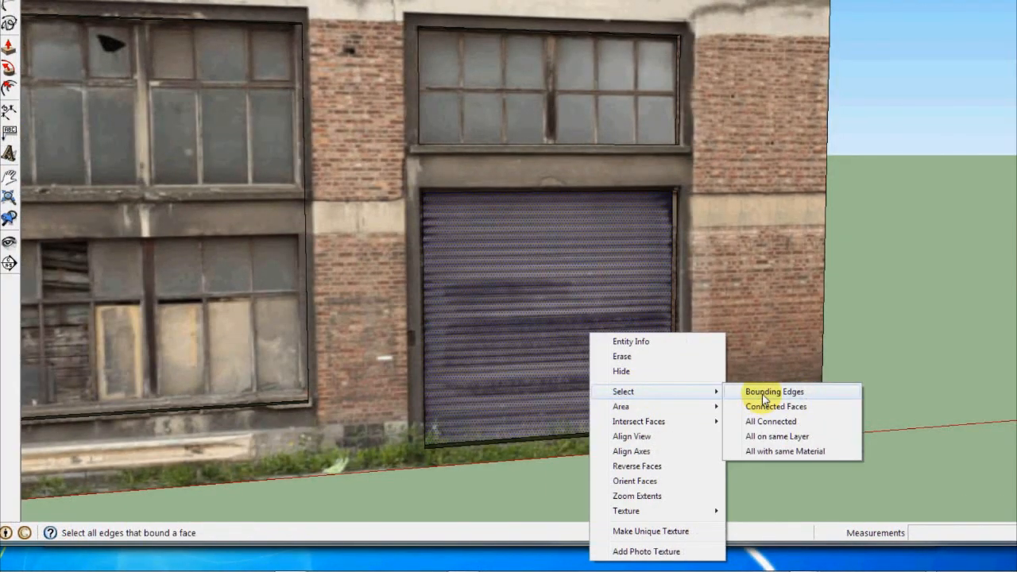
# Step: Select the roller shutter face and make it a group via the context menu
pyautogui.click(774, 391)
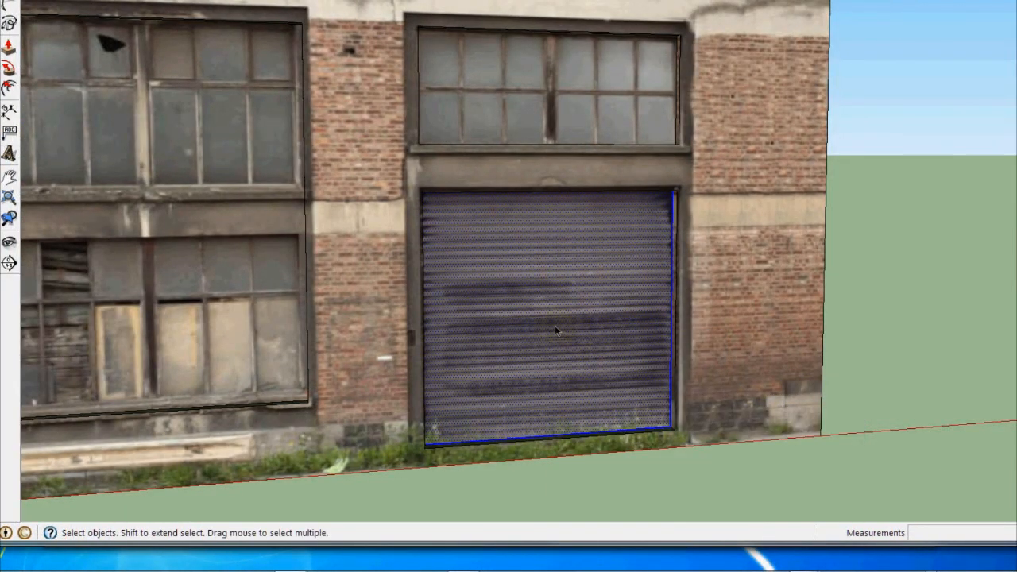
pyautogui.rightClick(557, 332)
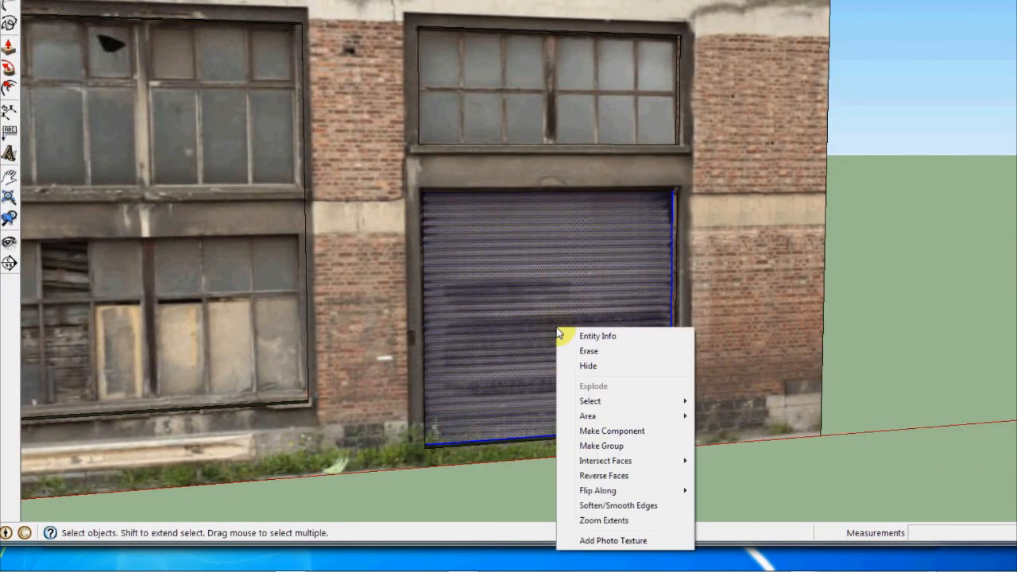
pyautogui.moveTo(601, 445)
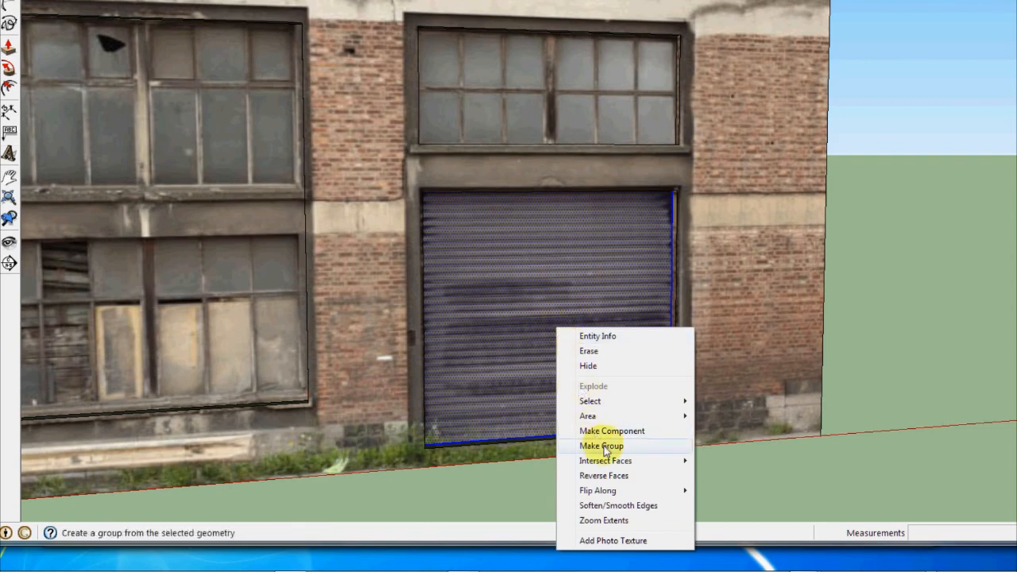
pyautogui.click(600, 445)
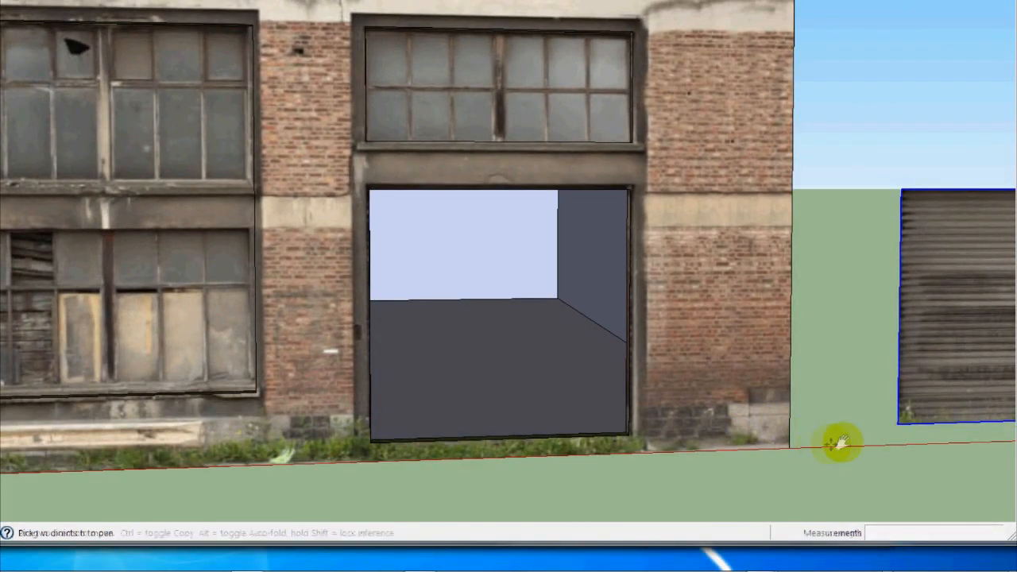
# Step: Orbit and pull back around the building to look into the open doorway
pyautogui.moveTo(839, 445); pyautogui.dragTo(700, 299)
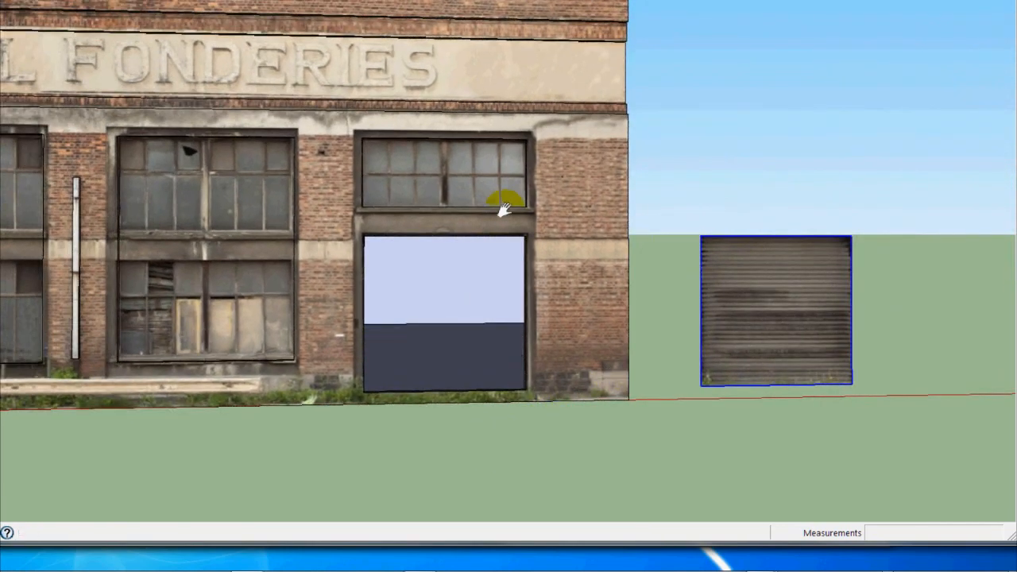
pyautogui.moveTo(556, 508)
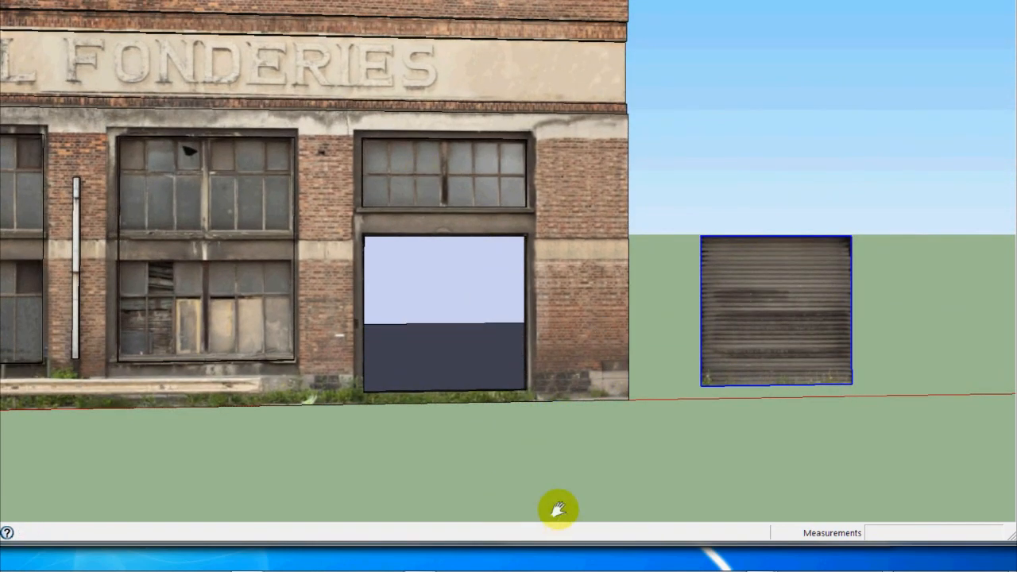
pyautogui.moveTo(556, 508); pyautogui.dragTo(468, 473)
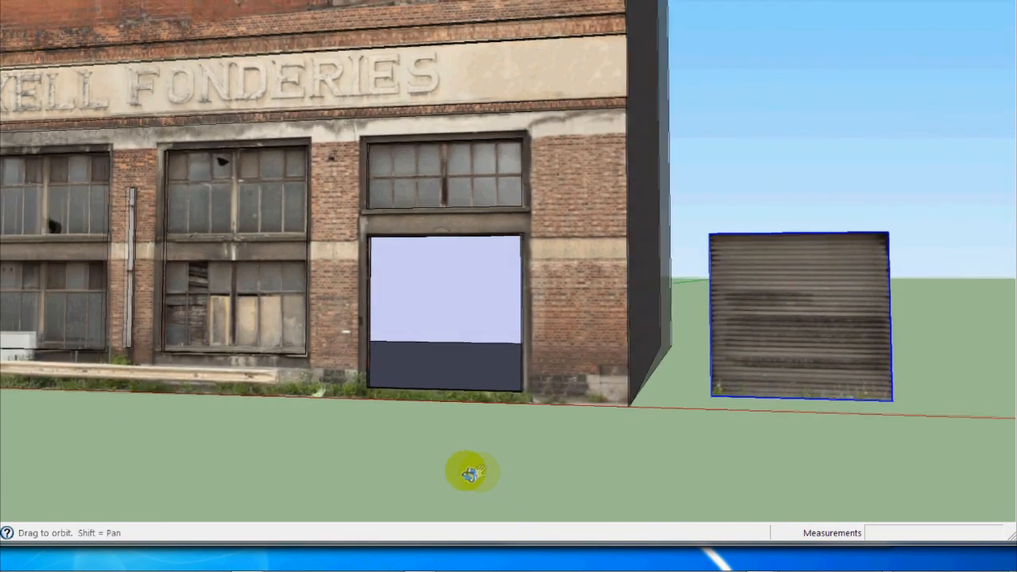
pyautogui.moveTo(473, 473); pyautogui.dragTo(509, 509)
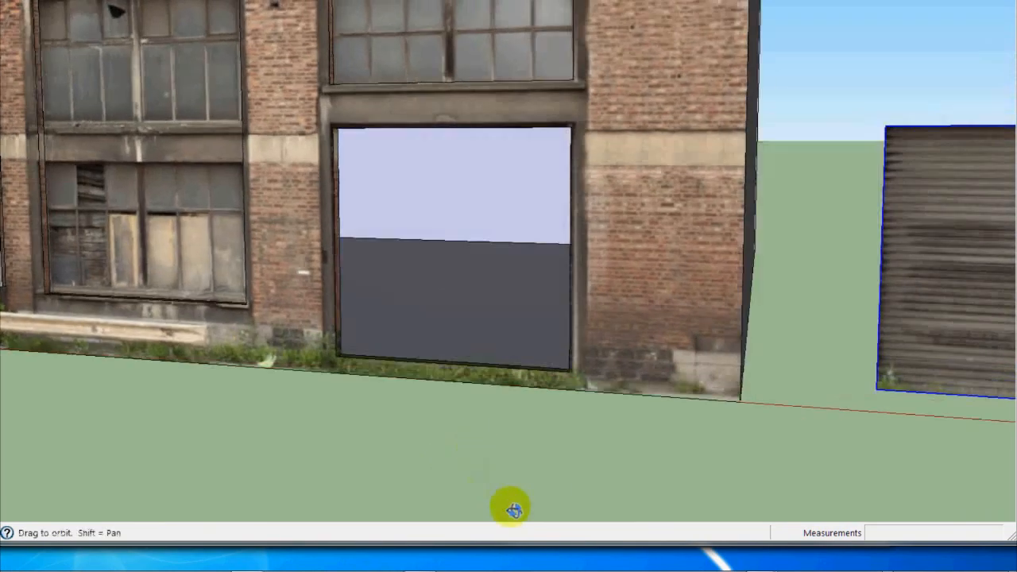
pyautogui.moveTo(509, 509); pyautogui.dragTo(850, 374)
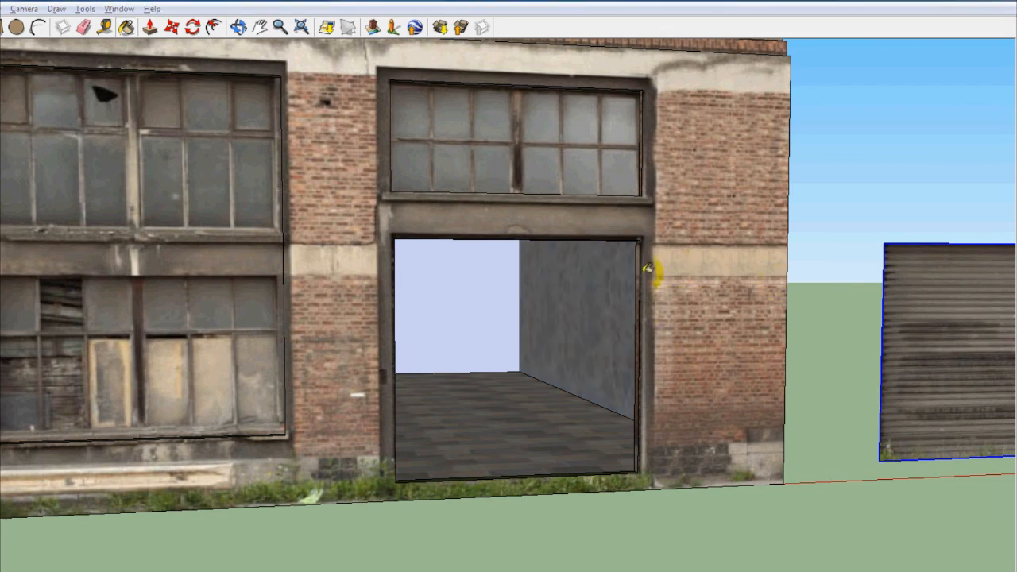
# Step: Orbit to a lower angle looking at the rear interior wall of the doorway
pyautogui.moveTo(649, 267); pyautogui.dragTo(667, 404)
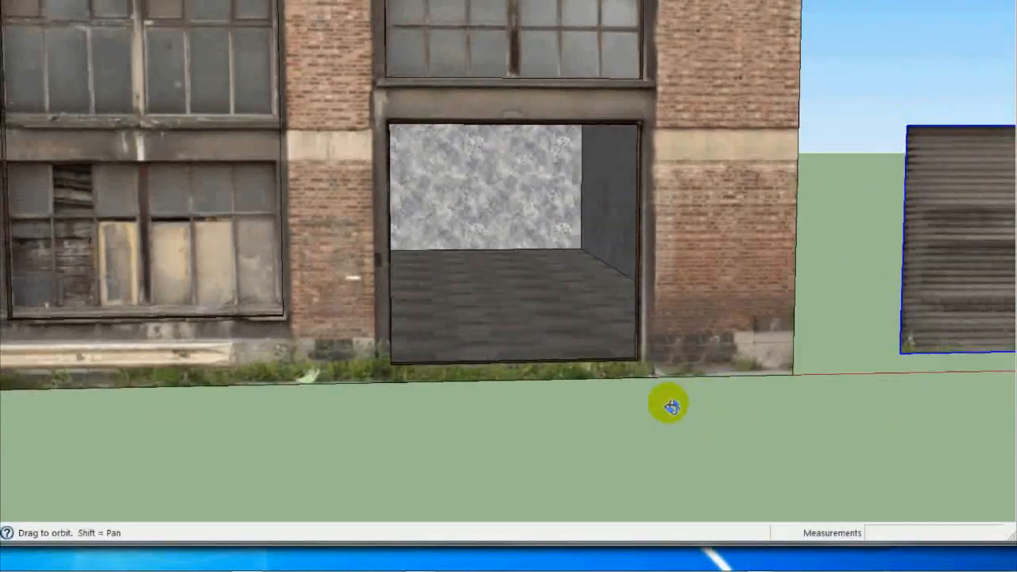
pyautogui.moveTo(668, 403); pyautogui.dragTo(347, 178)
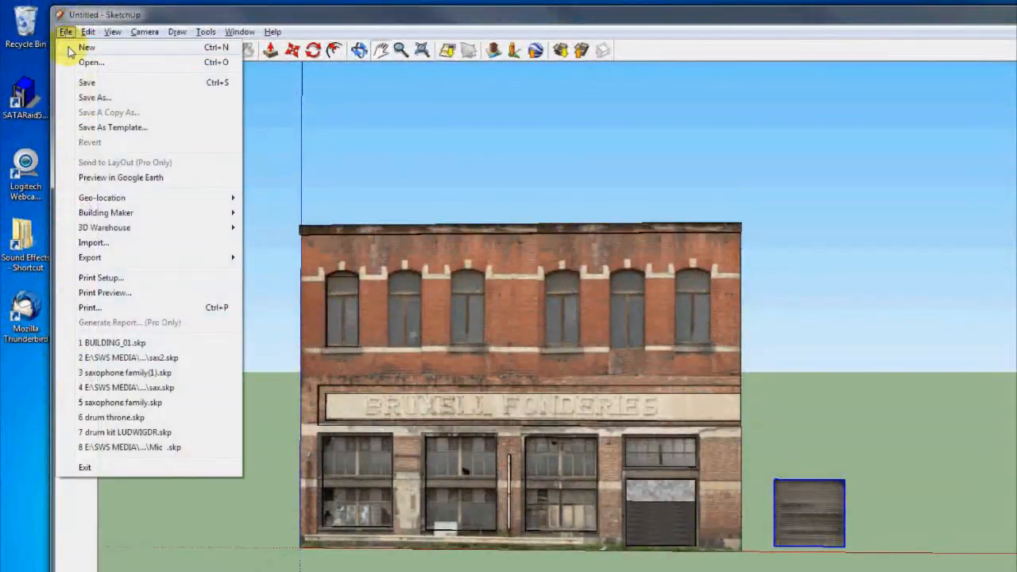
# Step: Save the model as BUILDING_02 in an older SketchUp file version via Save As
pyautogui.click(93, 97)
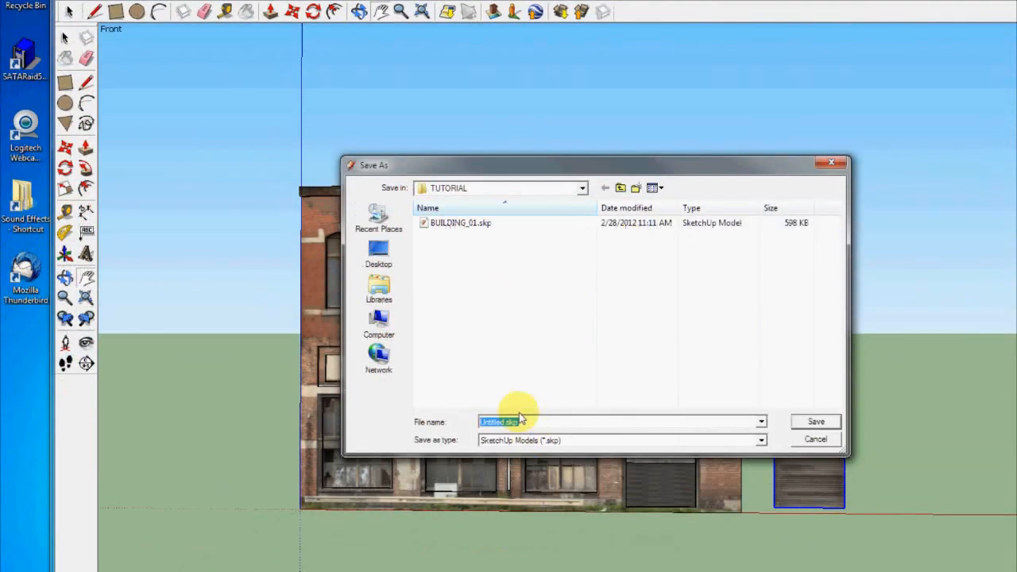
pyautogui.click(760, 440)
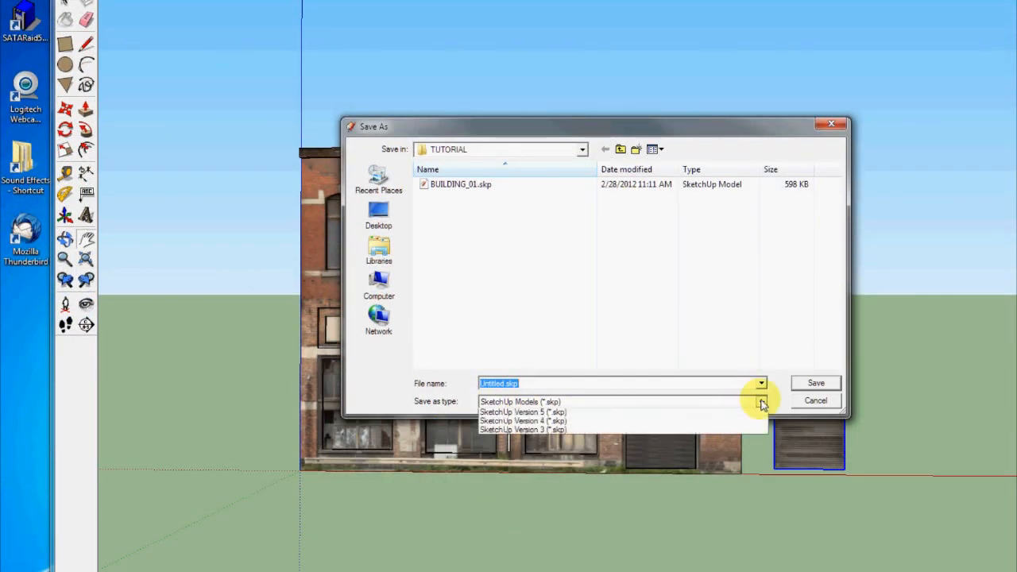
pyautogui.click(461, 184)
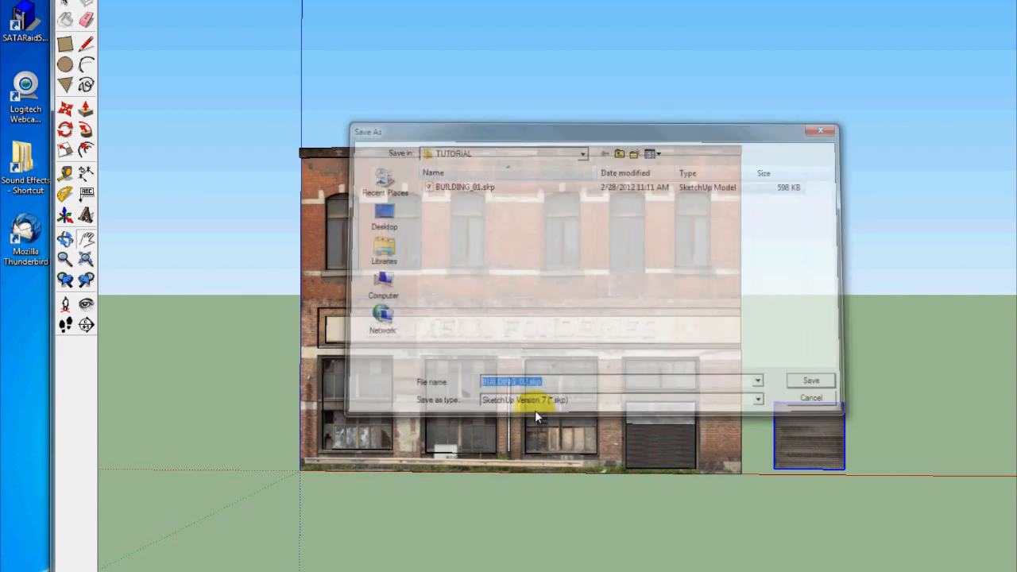
pyautogui.click(811, 379)
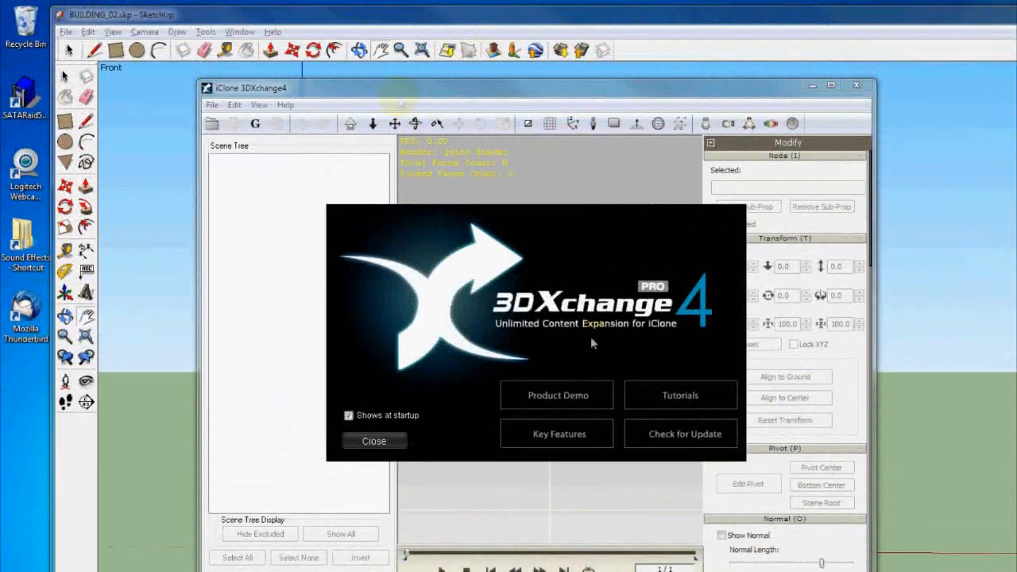
# Step: Dismiss the welcome screen and open BUILDING_02.skp into 3DXchange
pyautogui.click(373, 442)
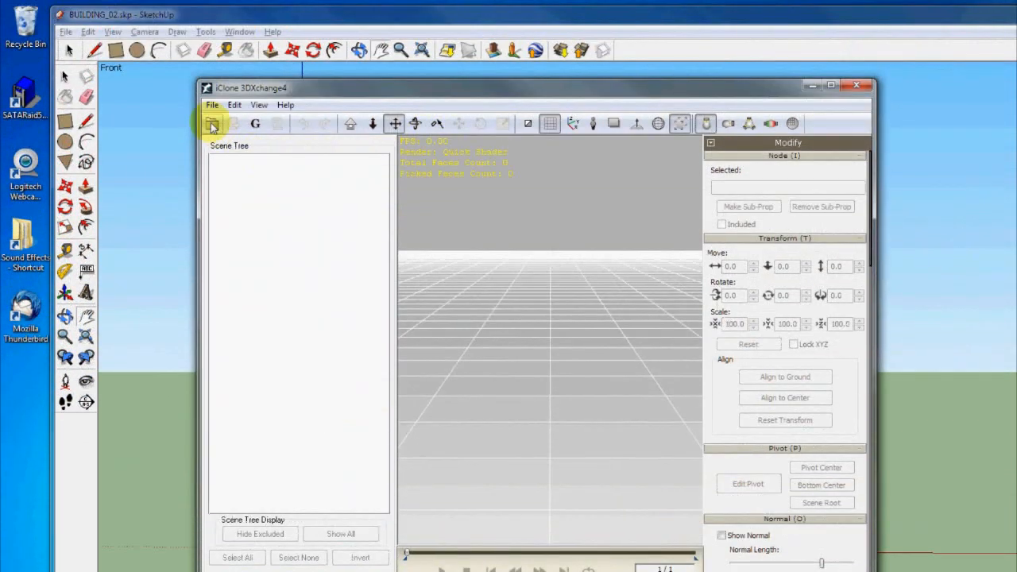
pyautogui.click(213, 124)
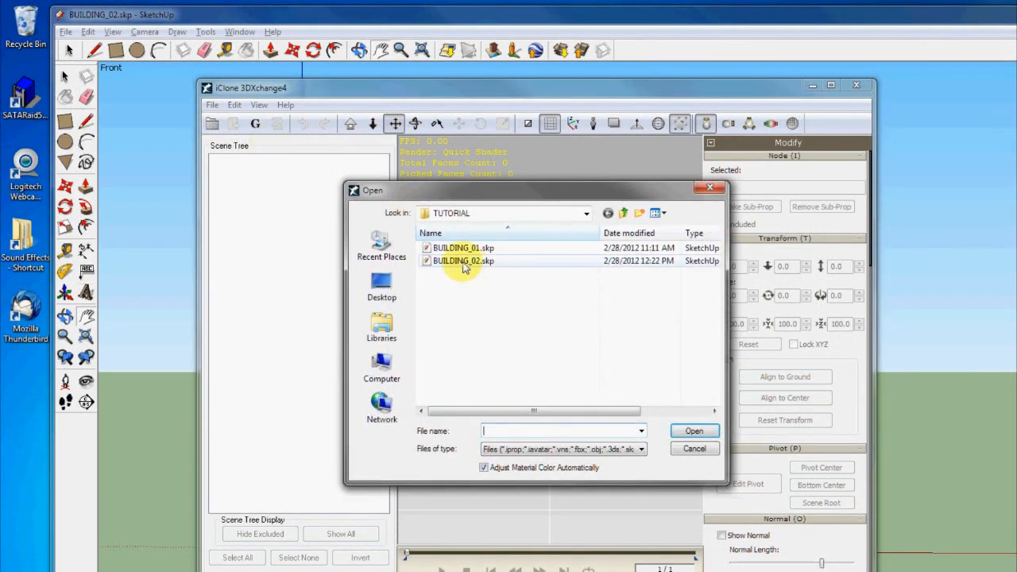
pyautogui.doubleClick(464, 260)
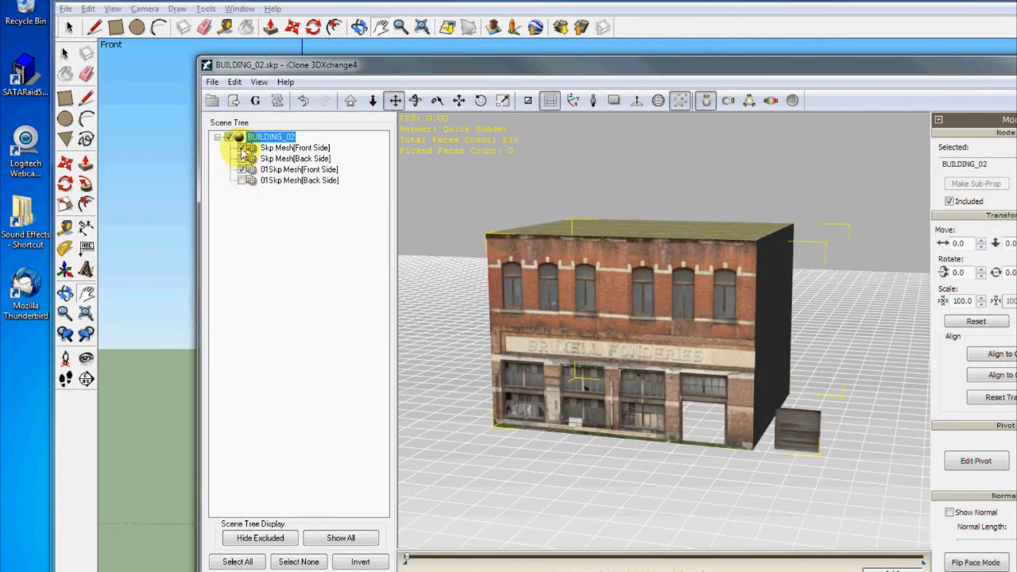
# Step: Toggle Included on the scene-tree meshes so the building stays and the door pieces are excluded
pyautogui.click(241, 159)
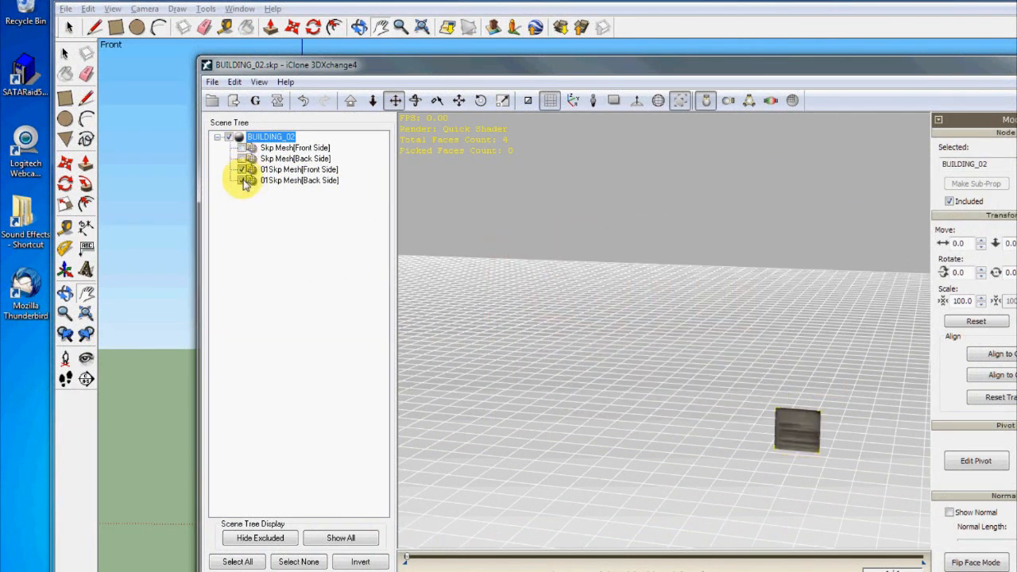
pyautogui.click(298, 168)
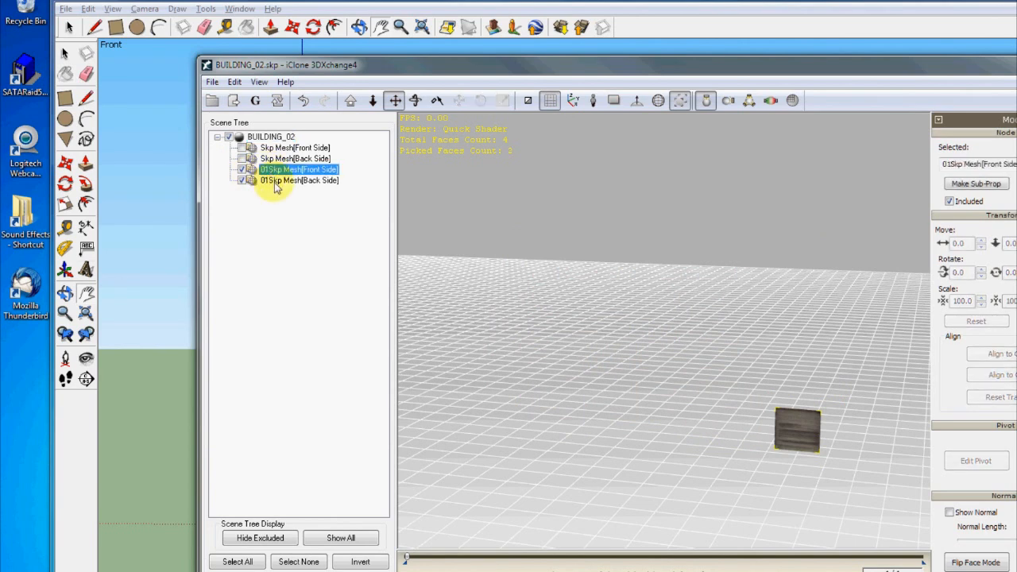
pyautogui.click(299, 182)
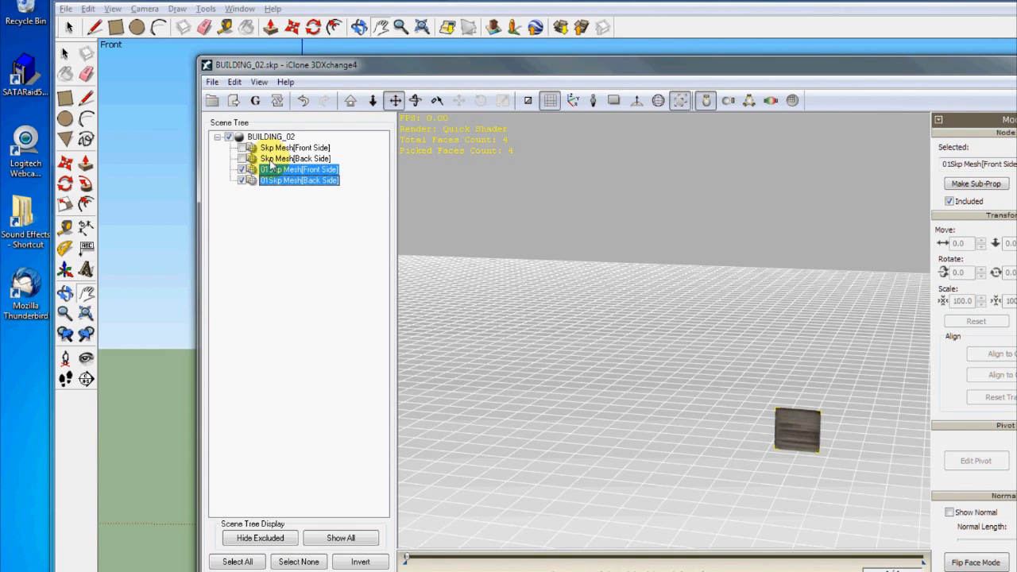
pyautogui.click(295, 158)
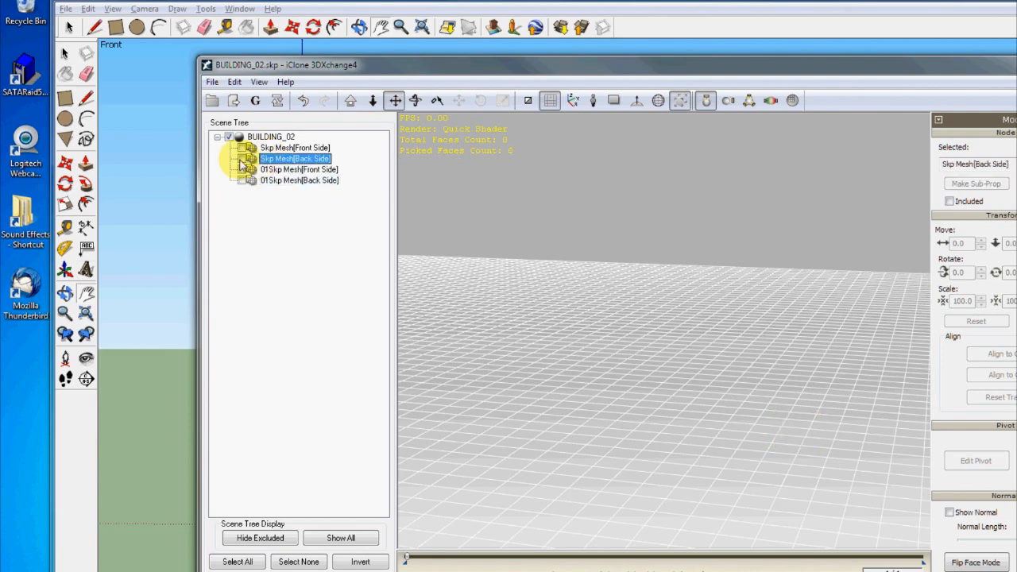
pyautogui.click(948, 200)
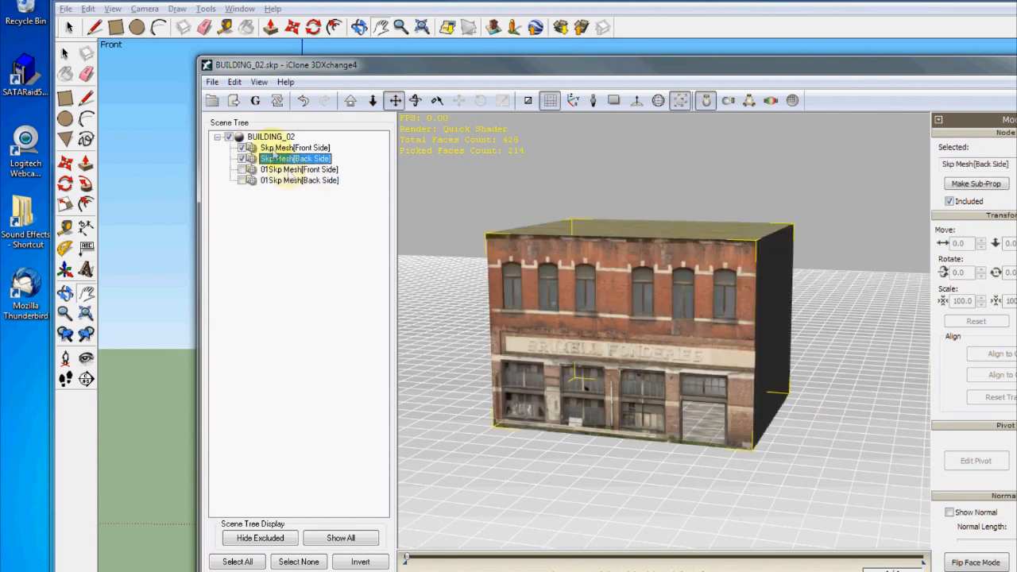
pyautogui.click(294, 148)
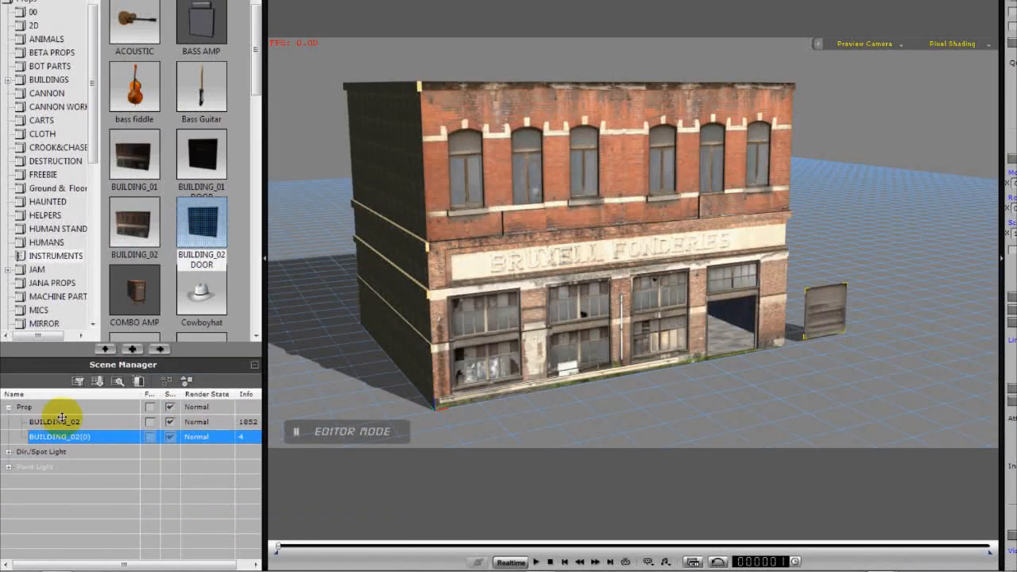
# Step: Select the building and door props, place the door pivot, and zoom in on the window panes
pyautogui.click(54, 421)
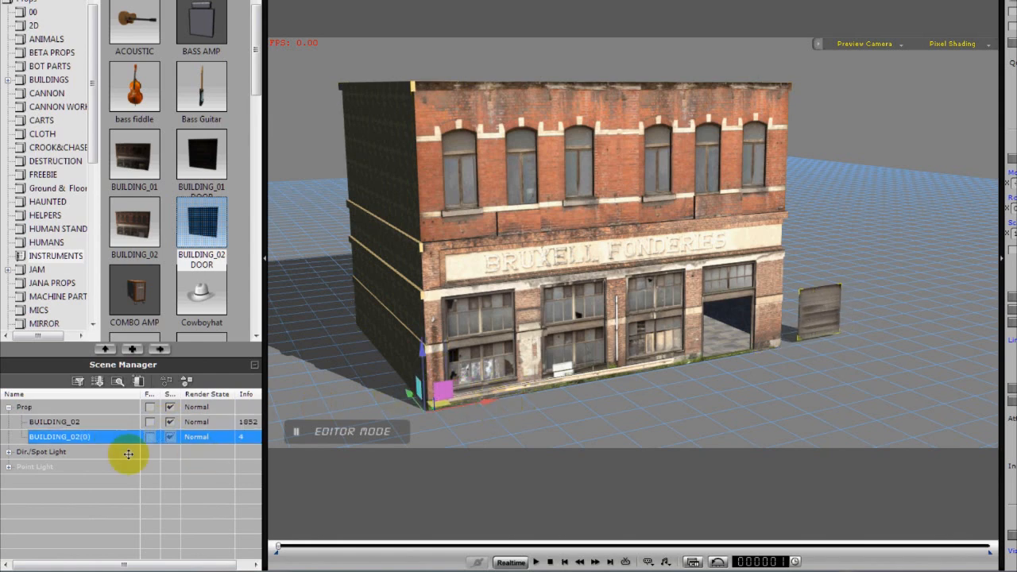
pyautogui.doubleClick(58, 435)
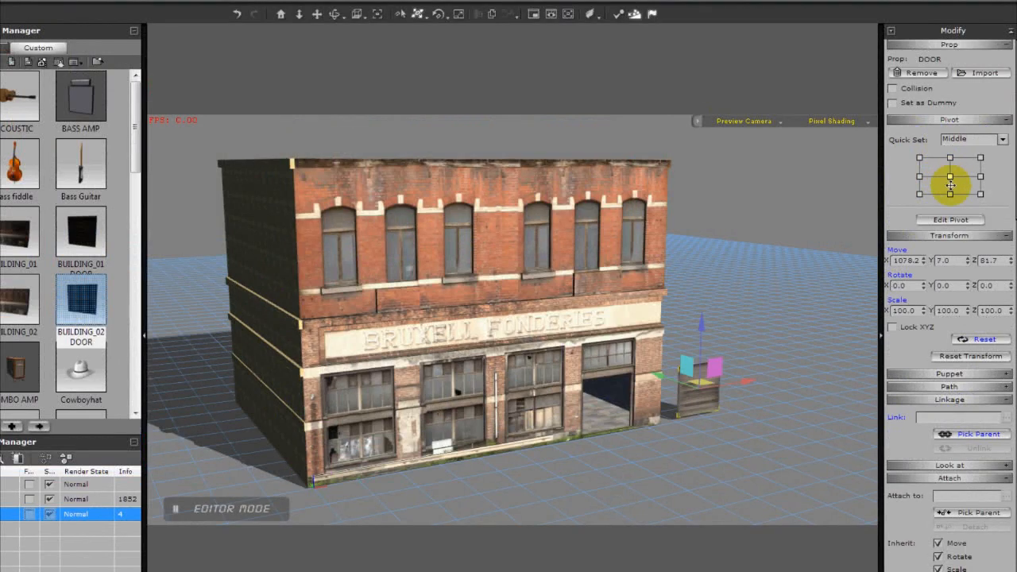
pyautogui.moveTo(950, 184); pyautogui.dragTo(754, 403)
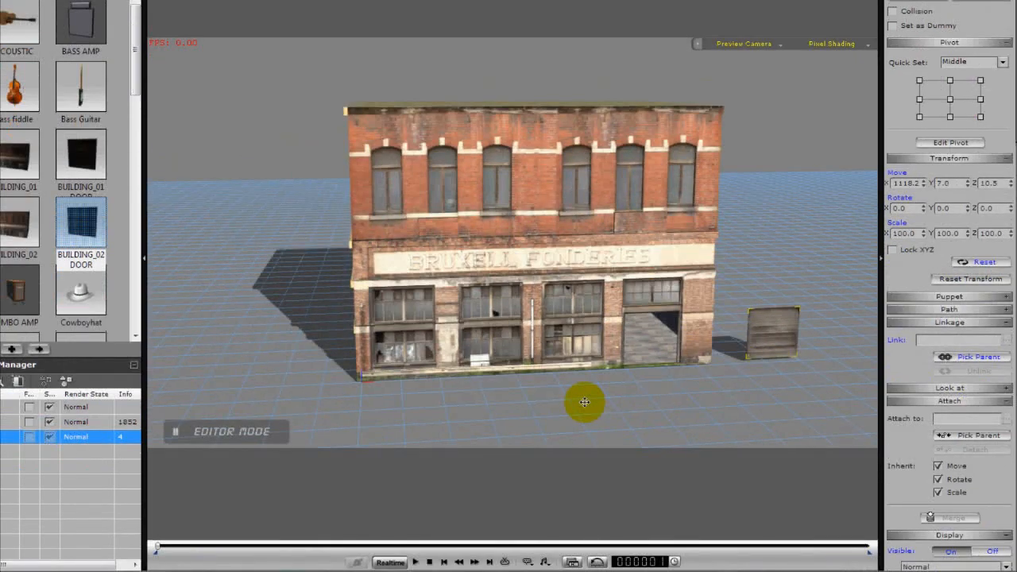
pyautogui.moveTo(585, 400); pyautogui.dragTo(712, 342)
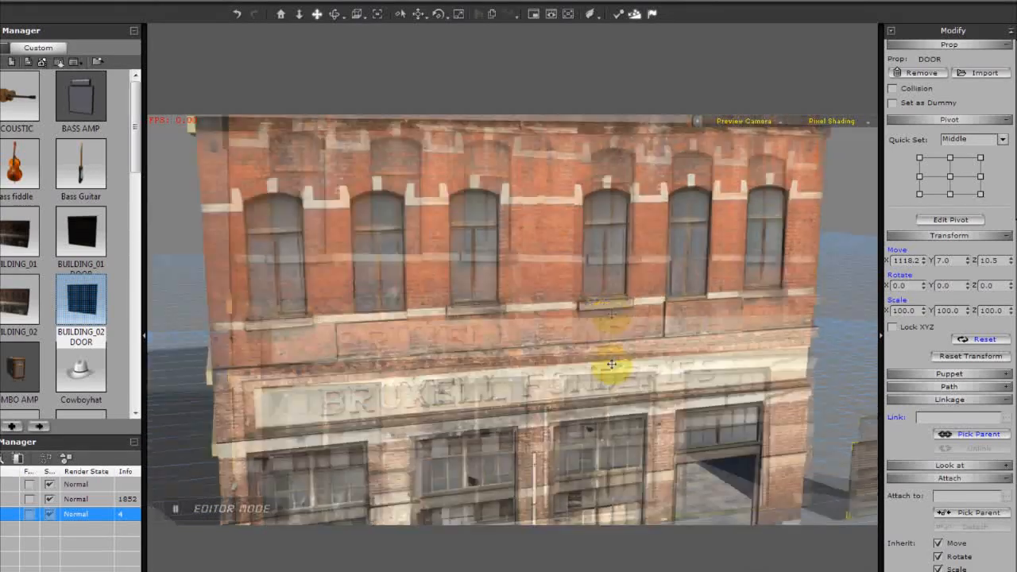
pyautogui.moveTo(612, 365); pyautogui.dragTo(548, 349)
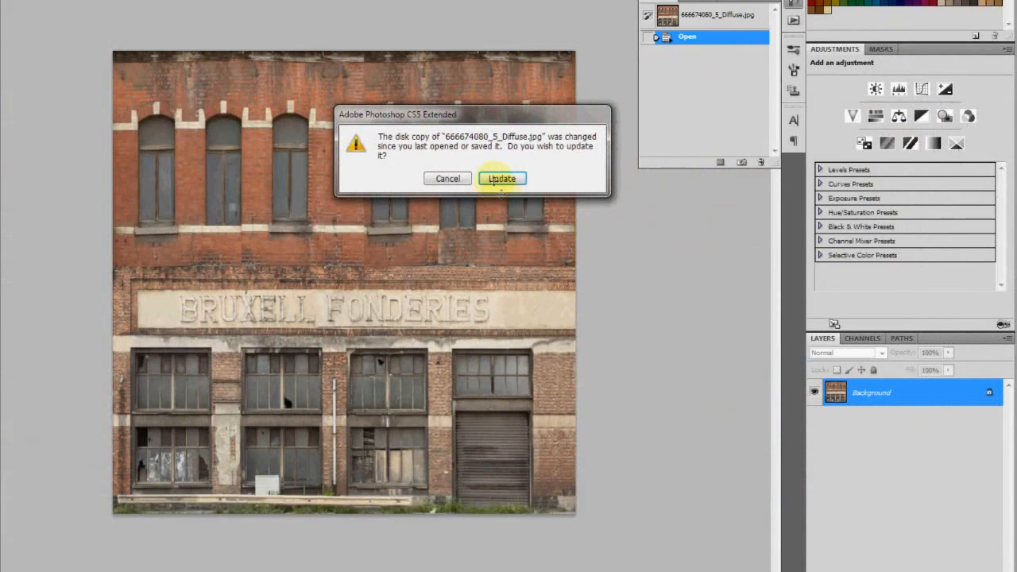
# Step: Reload the changed diffuse texture and fill the upper-left window pane black with a marquee selection
pyautogui.click(502, 178)
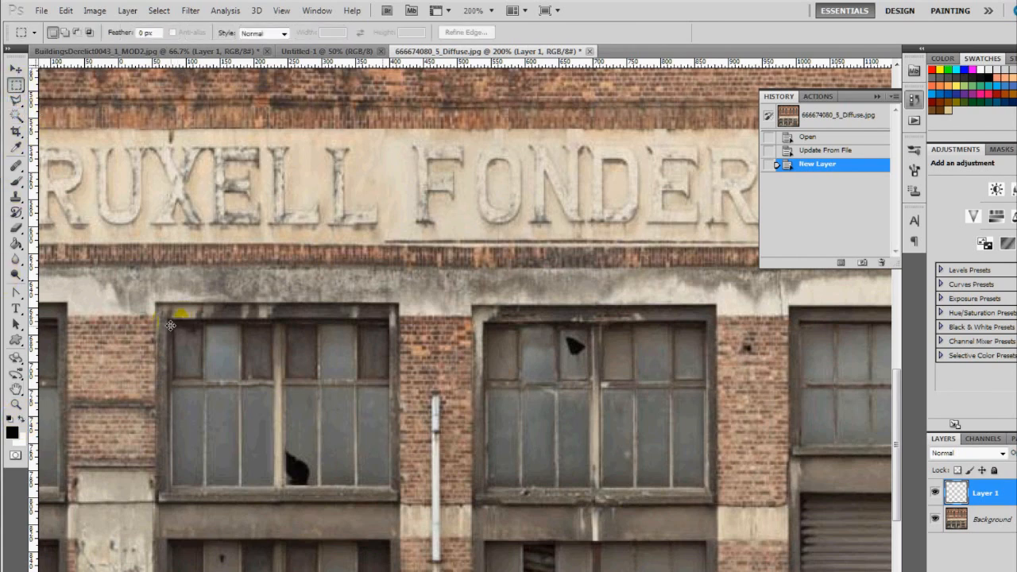
pyautogui.moveTo(172, 326); pyautogui.dragTo(200, 380)
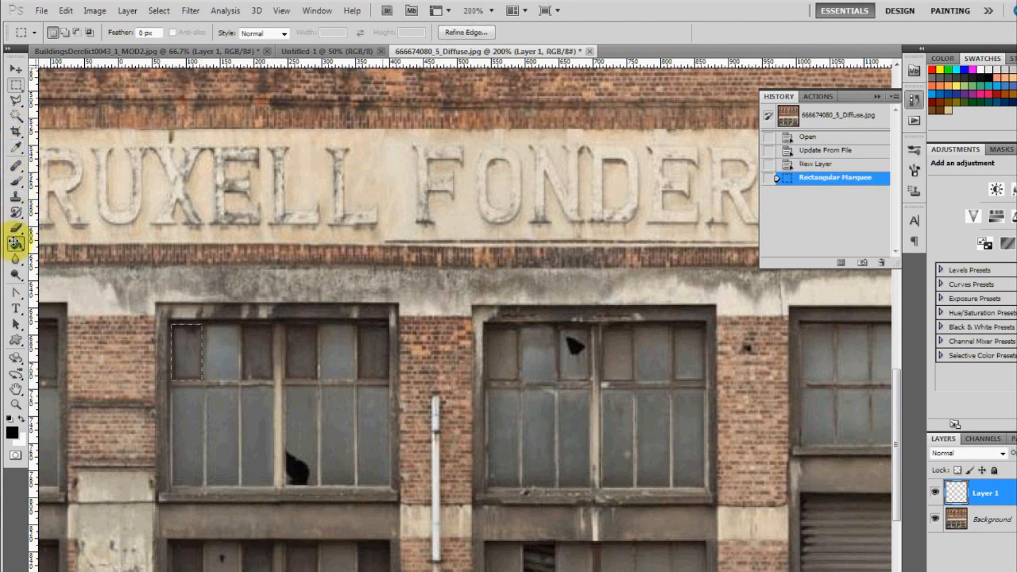
pyautogui.click(186, 353)
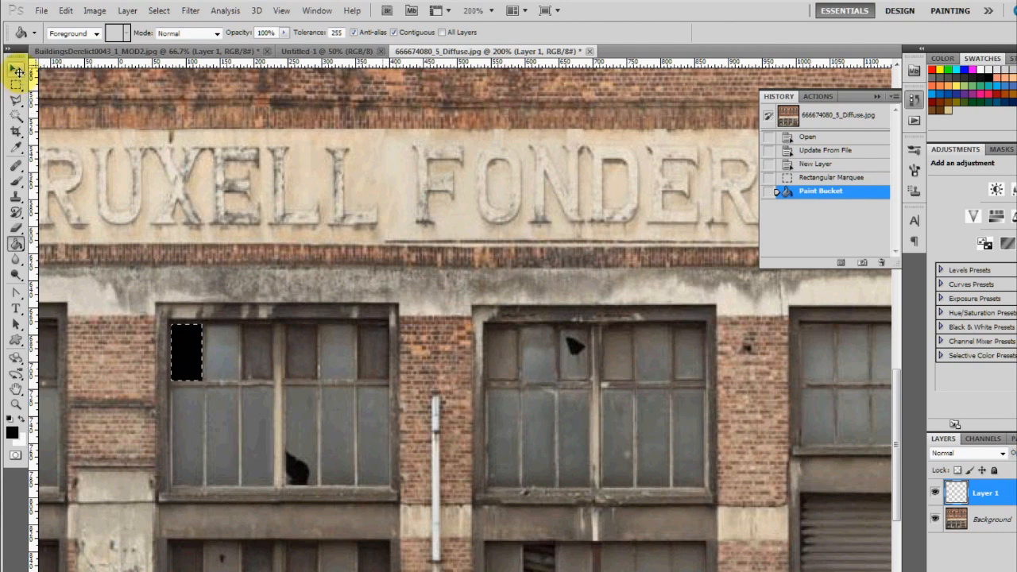
pyautogui.click(14, 71)
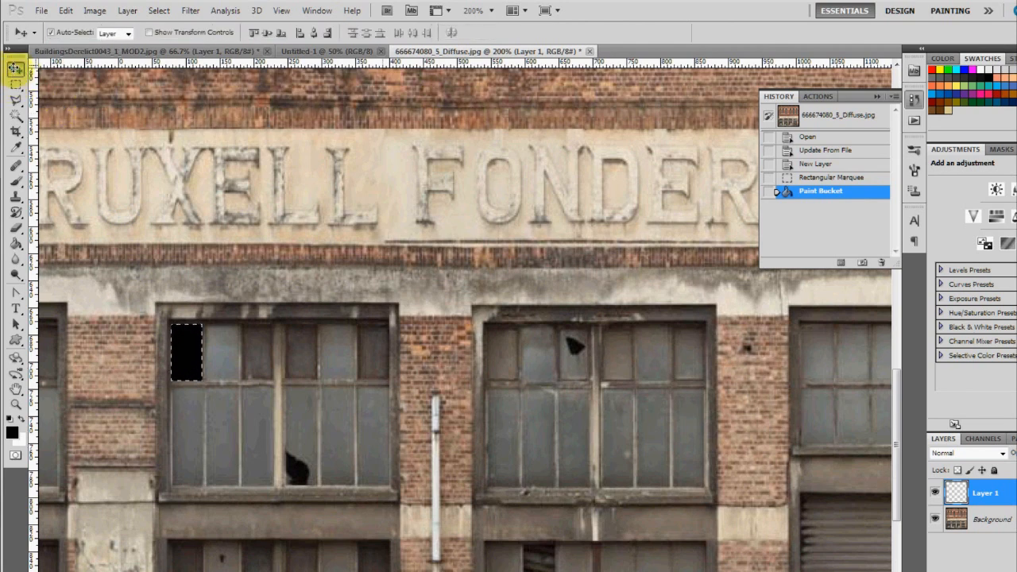
pyautogui.click(15, 86)
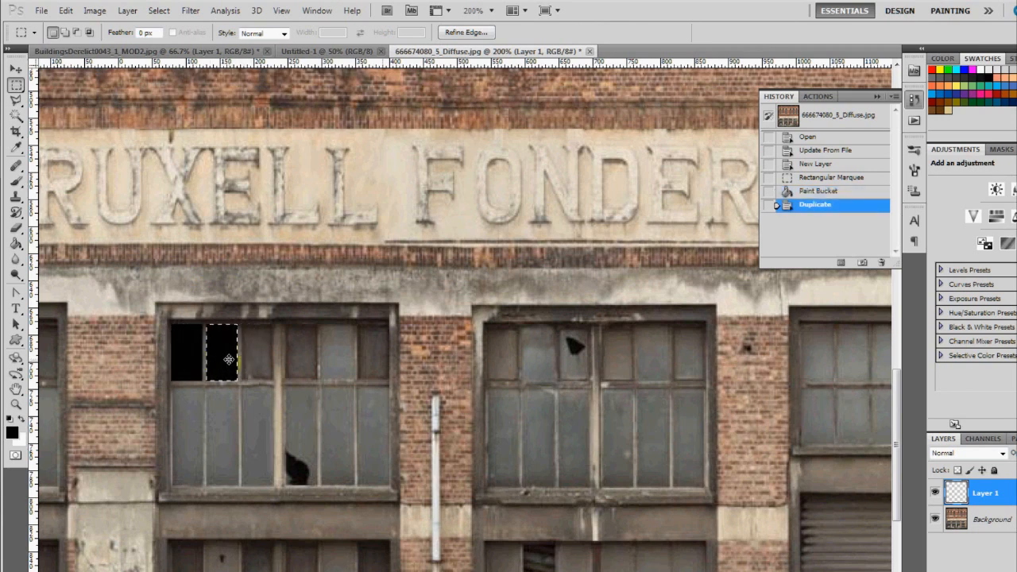
# Step: Alt-drag copies of the black pane onto the two neighbouring window panes
pyautogui.moveTo(223, 358); pyautogui.dragTo(254, 357)
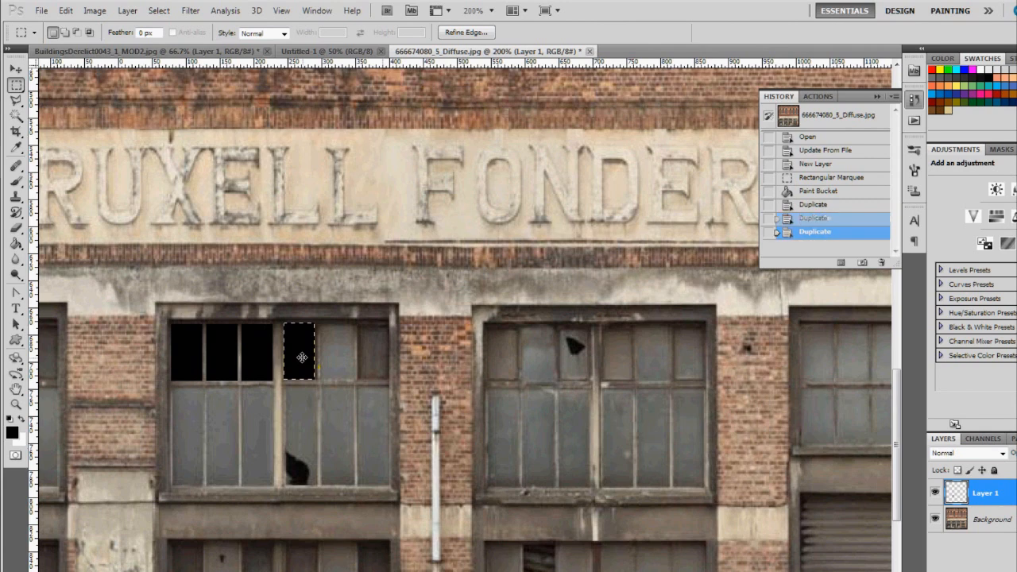
pyautogui.moveTo(298, 355); pyautogui.dragTo(337, 356)
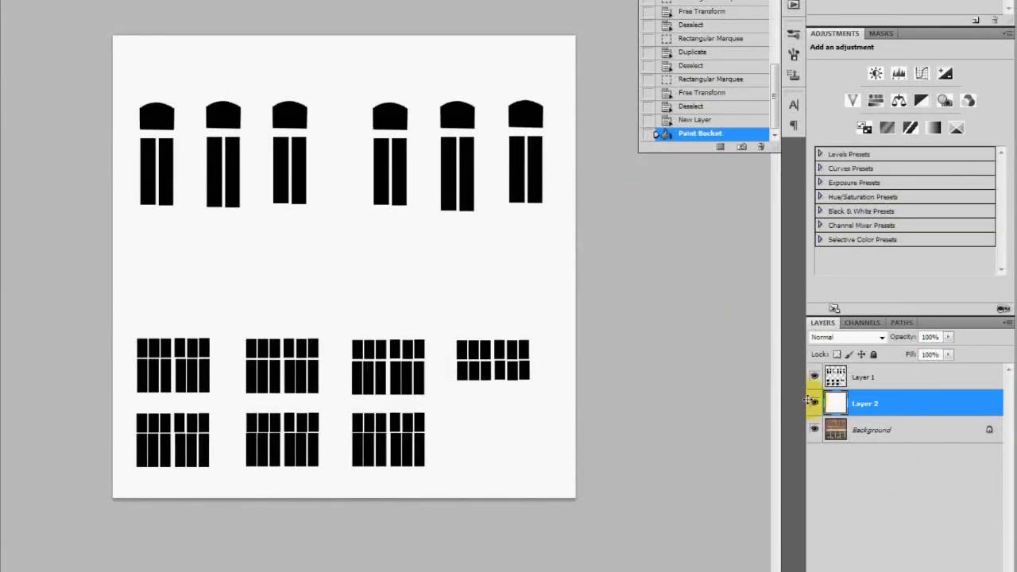
# Step: Toggle the white layer's visibility to check the black shapes align with the facade windows
pyautogui.click(813, 404)
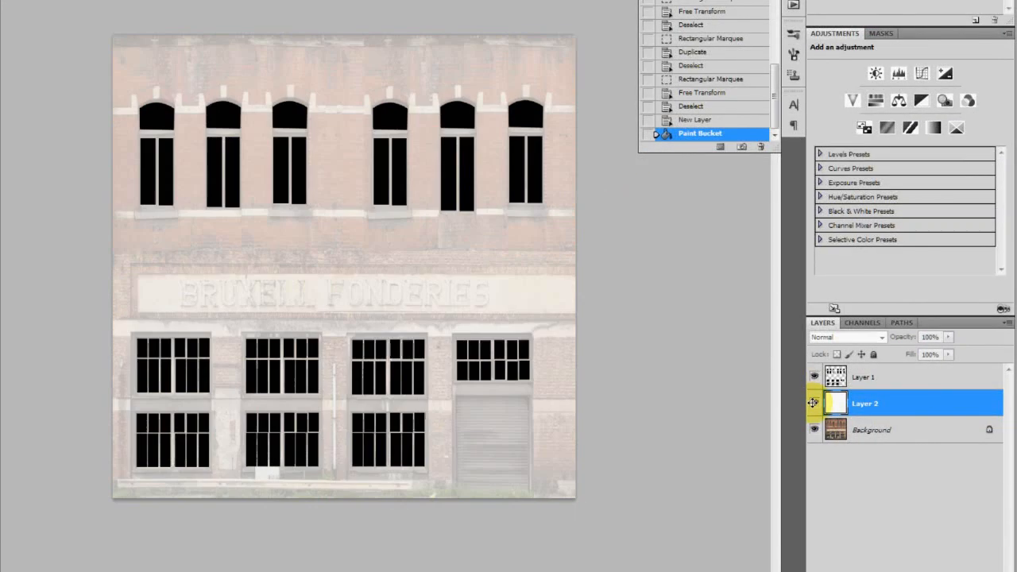
pyautogui.click(342, 262)
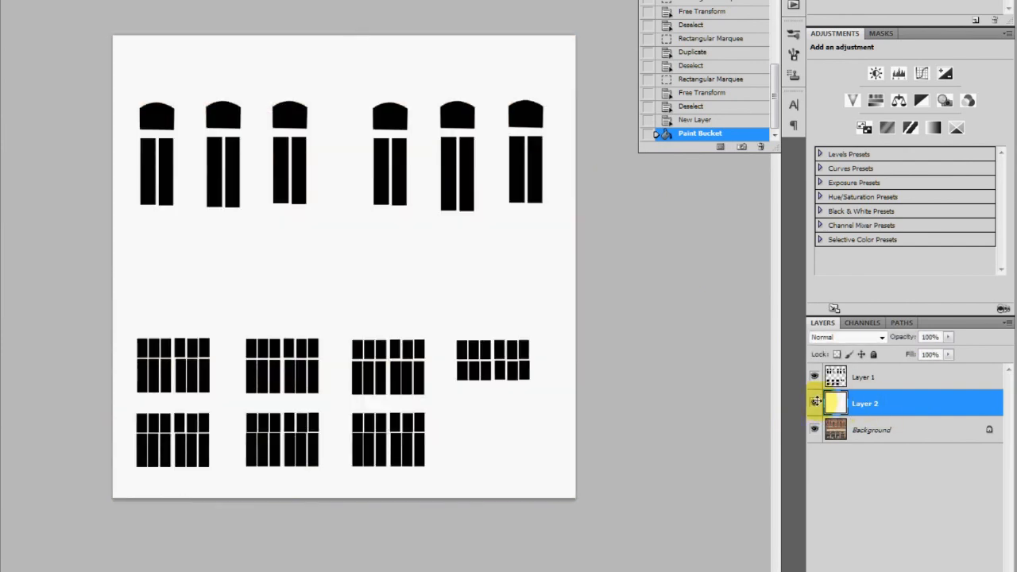
pyautogui.moveTo(813, 401)
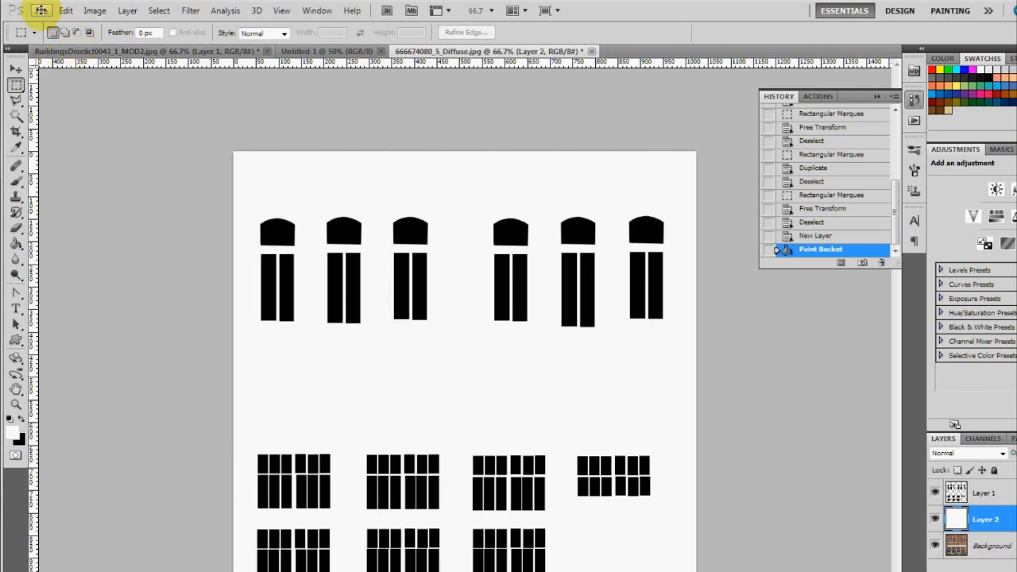
pyautogui.moveTo(122, 140)
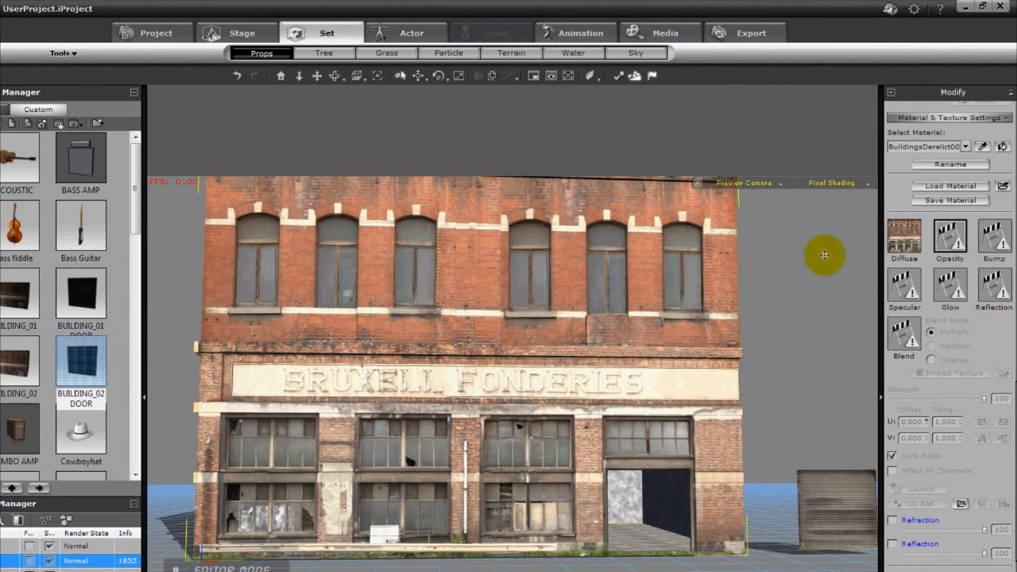
pyautogui.moveTo(866, 197)
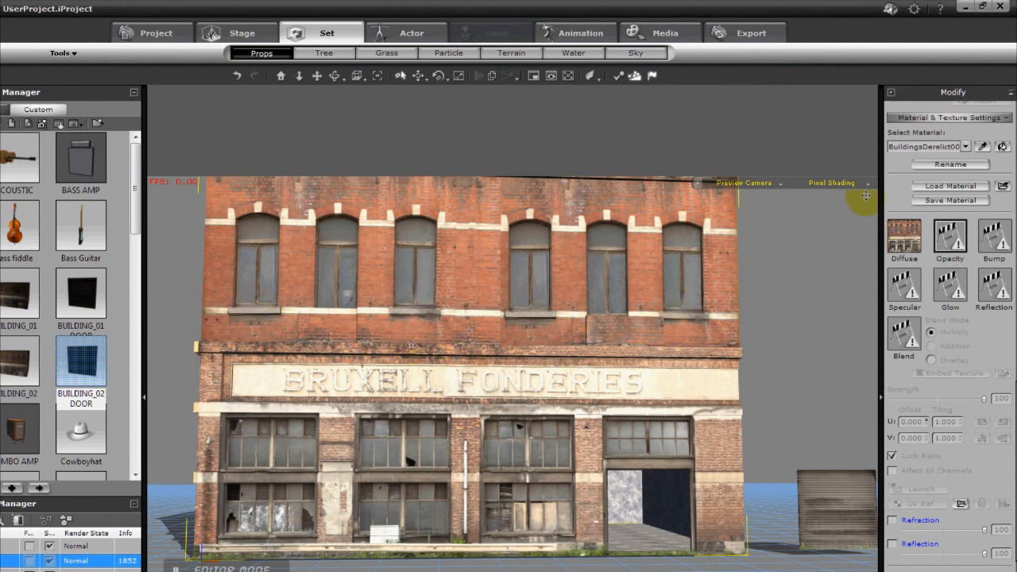
# Step: Load the window mask into the Opacity channel and adjust its Strength slider
pyautogui.click(950, 232)
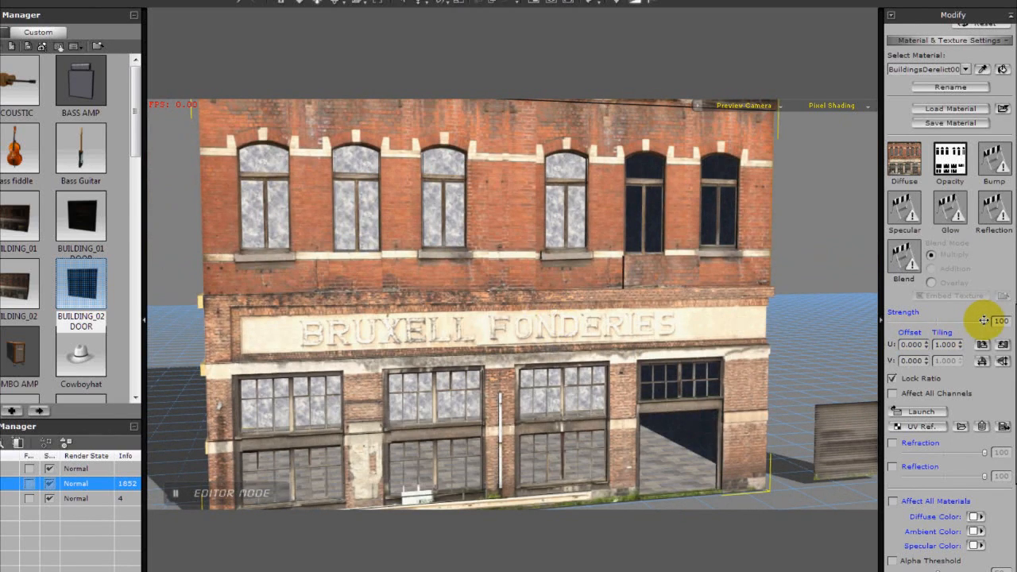
pyautogui.moveTo(985, 321); pyautogui.dragTo(918, 321)
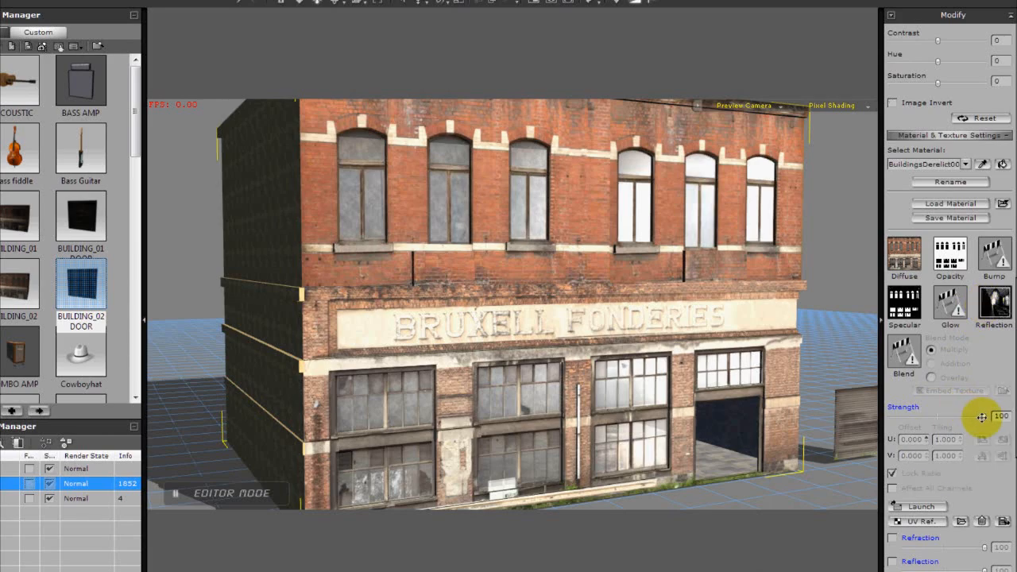
# Step: Lower the specular map strength to 65 and orbit to check the shine on the glass
pyautogui.moveTo(982, 416); pyautogui.dragTo(950, 416)
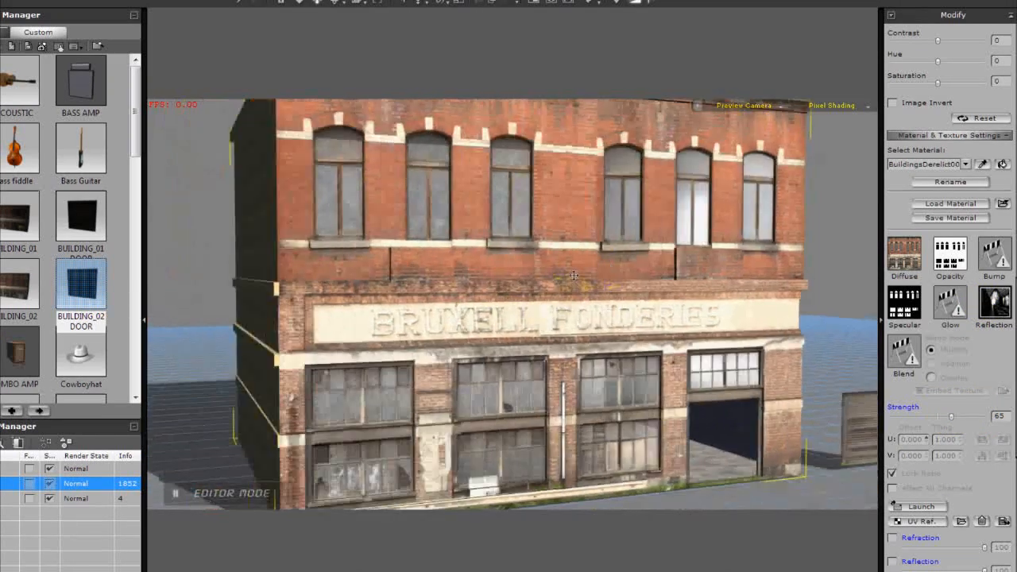
pyautogui.moveTo(575, 276); pyautogui.dragTo(340, 299)
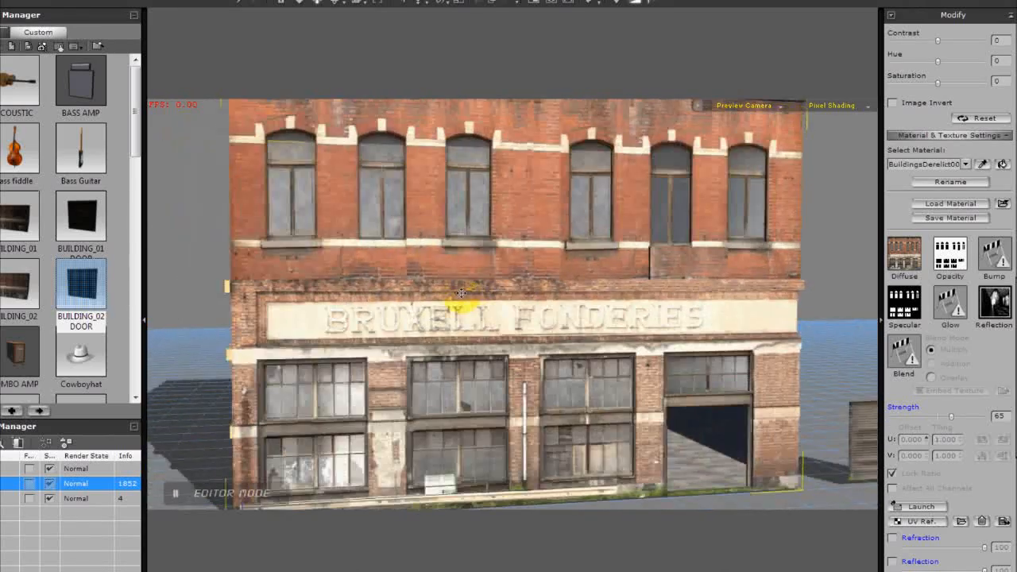
pyautogui.moveTo(460, 292); pyautogui.dragTo(525, 251)
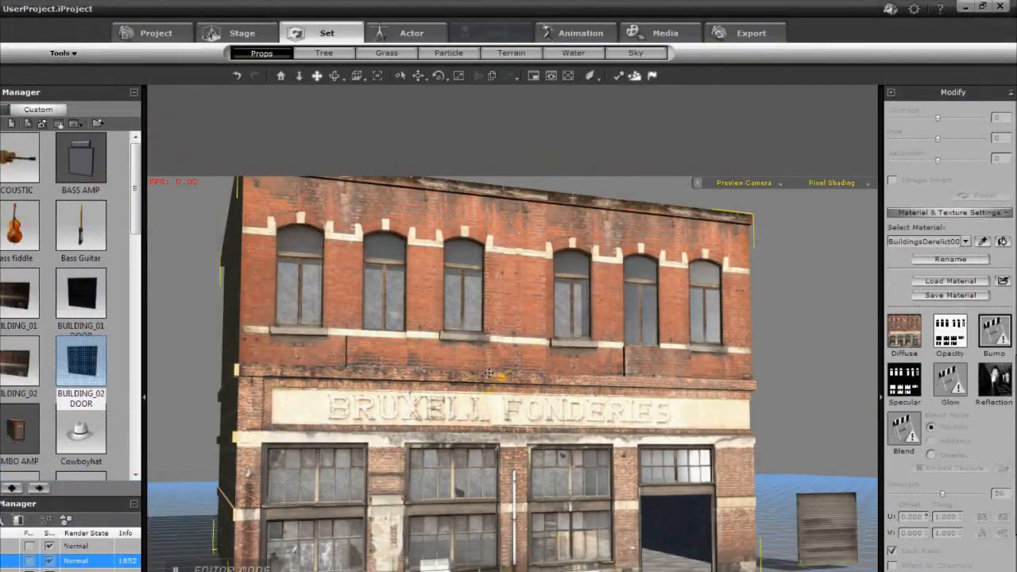
# Step: Choose an image from the BUILDINGS texture folder as the warehouse's bump map
pyautogui.moveTo(489, 373); pyautogui.dragTo(509, 378)
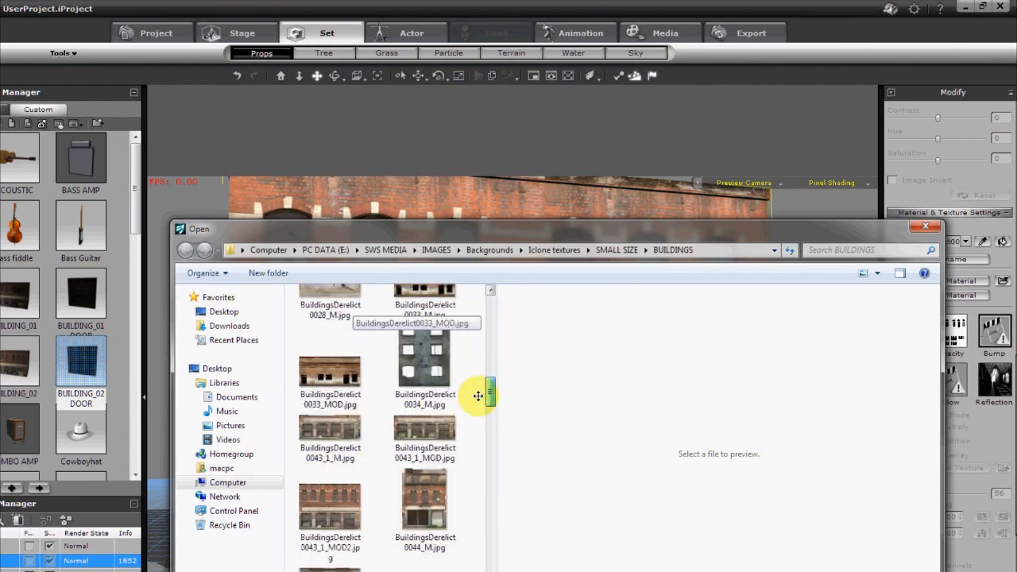
pyautogui.click(332, 394)
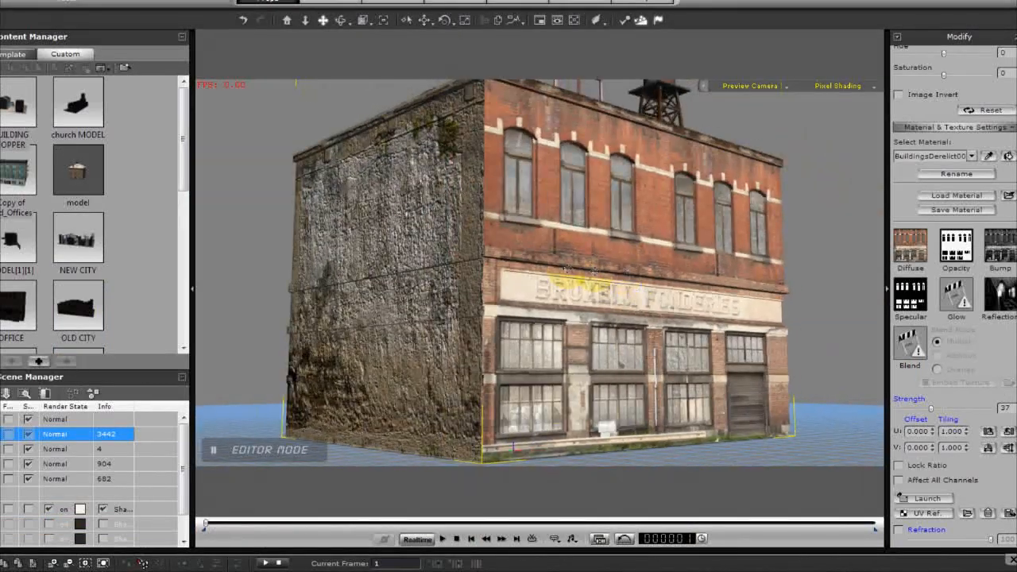
pyautogui.moveTo(564, 270); pyautogui.dragTo(553, 292)
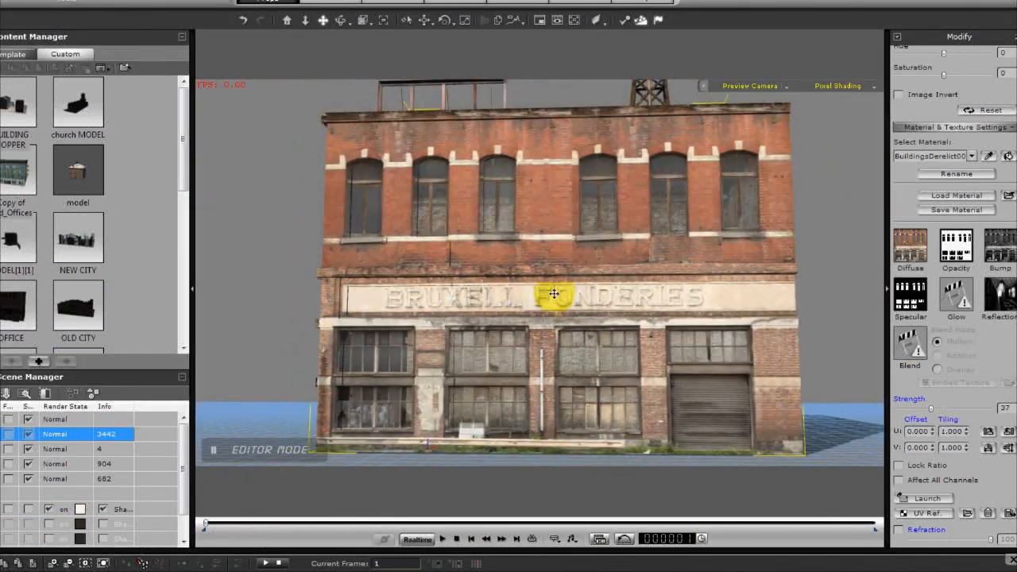
pyautogui.moveTo(553, 292); pyautogui.dragTo(605, 273)
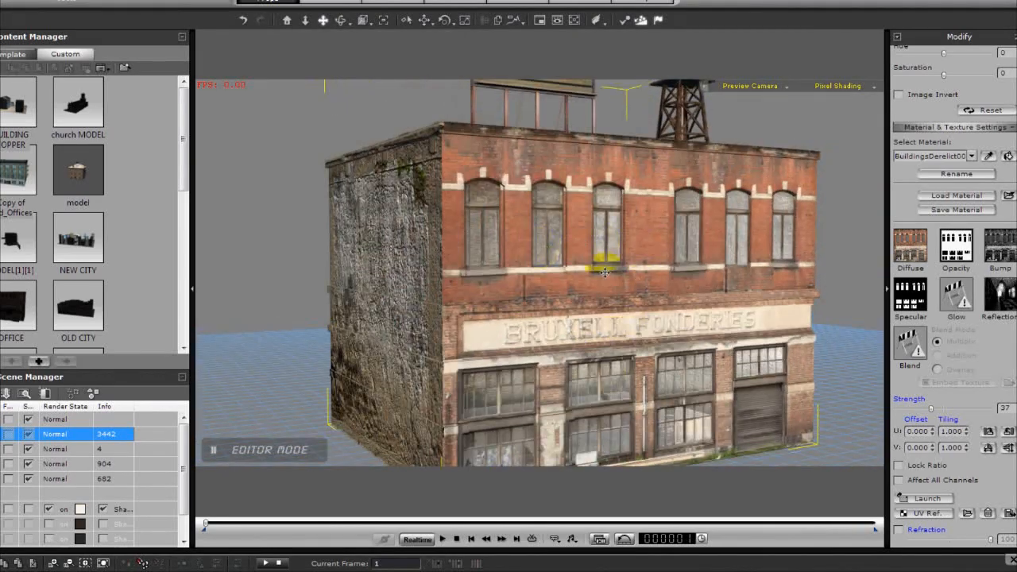
pyautogui.moveTo(604, 274); pyautogui.dragTo(585, 294)
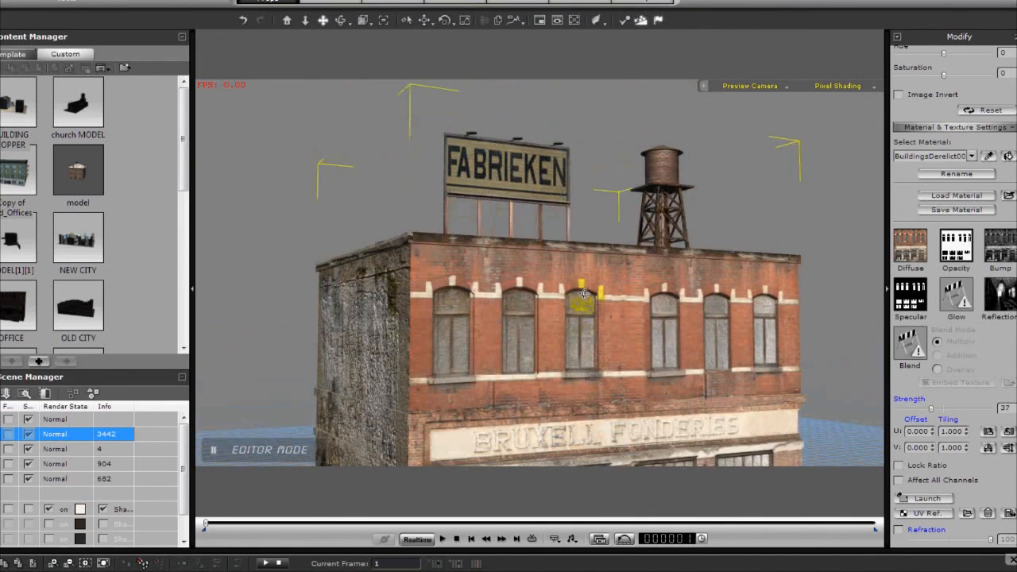